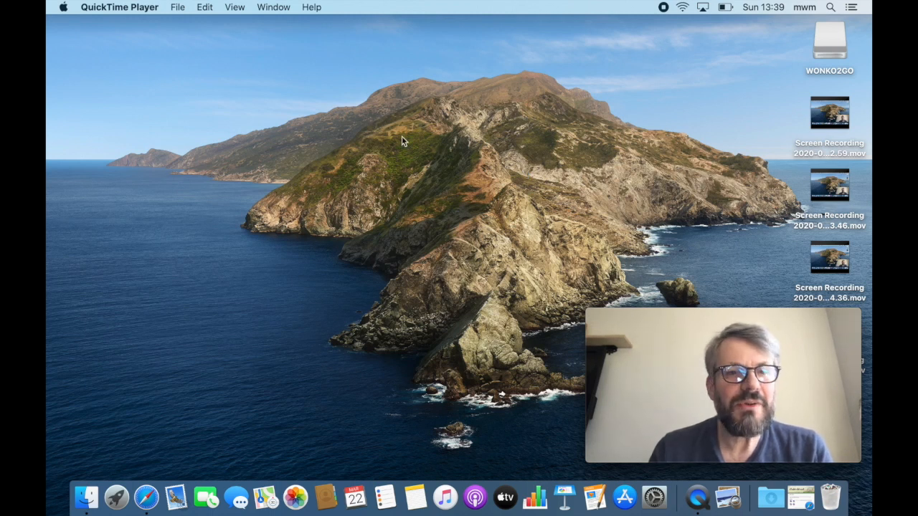
pyautogui.moveTo(426, 144)
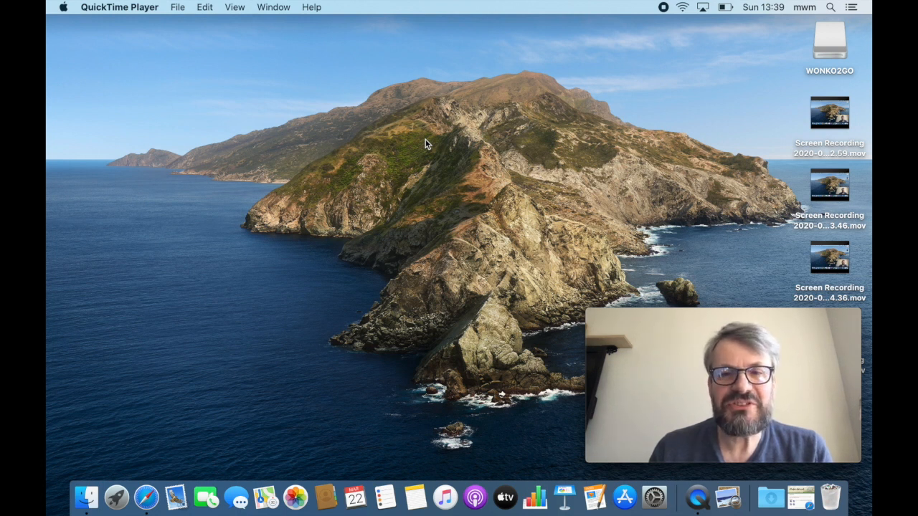
pyautogui.moveTo(479, 192)
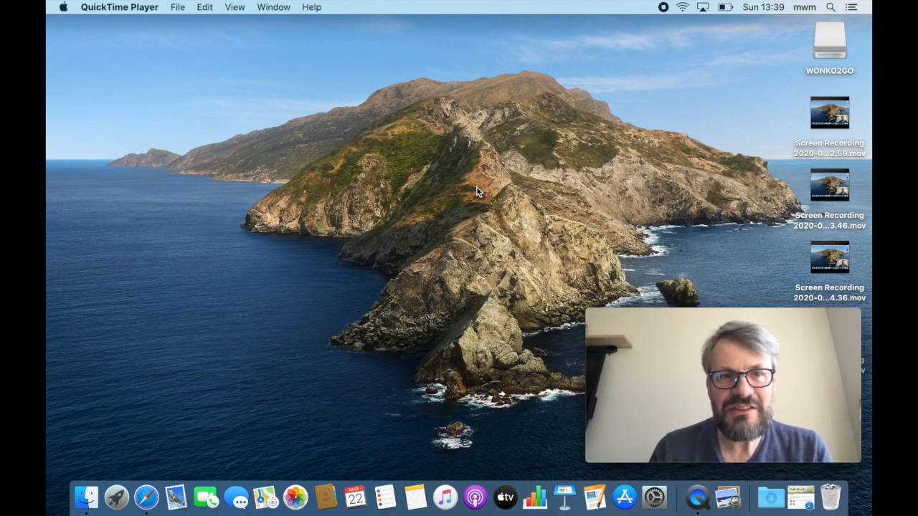
pyautogui.moveTo(317, 235)
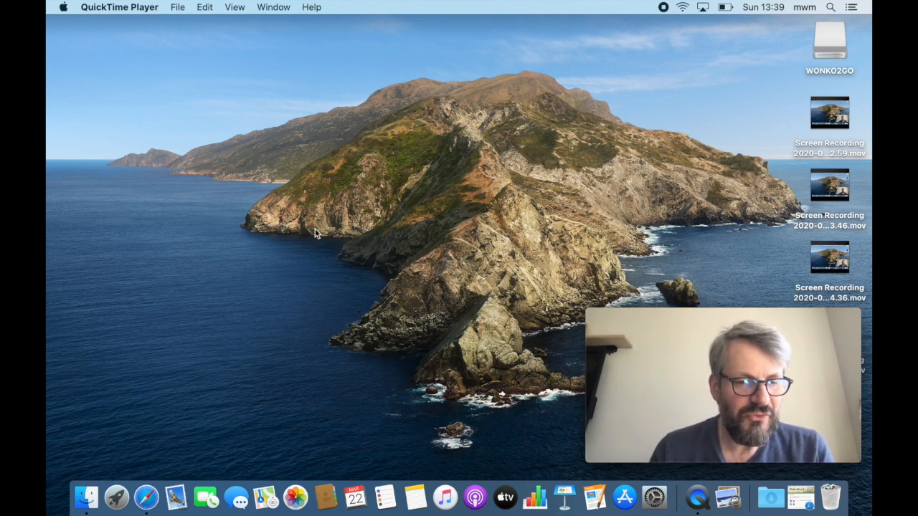
pyautogui.moveTo(147, 496)
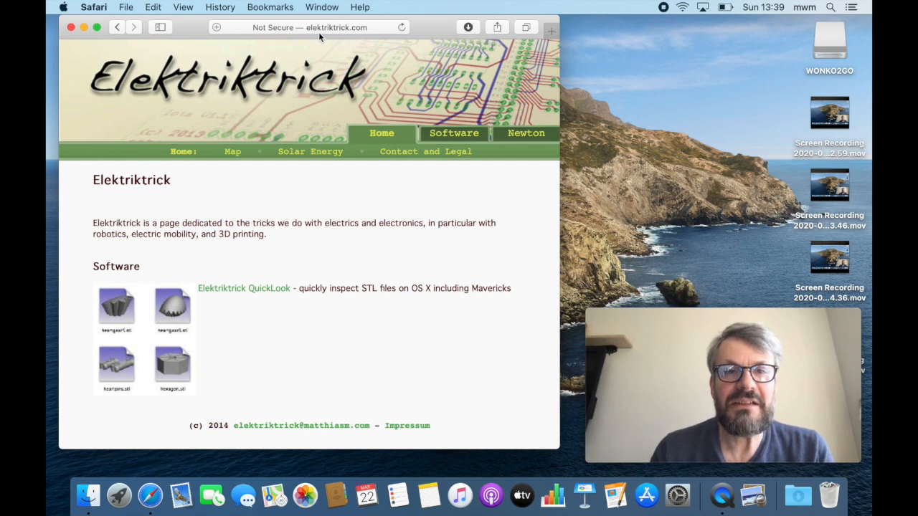
pyautogui.moveTo(507, 91)
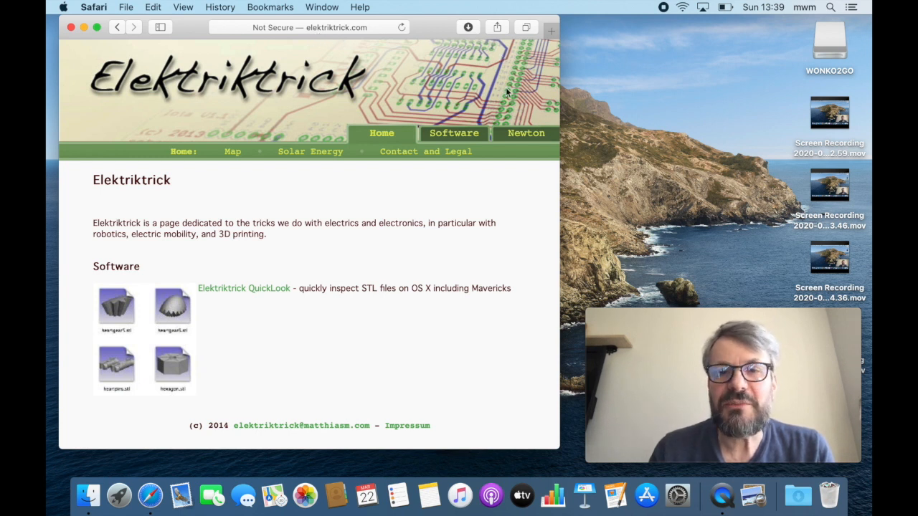
# - Open the Newton page on elektriktrick.com and scroll to the Installing Einstein section
pyautogui.click(525, 134)
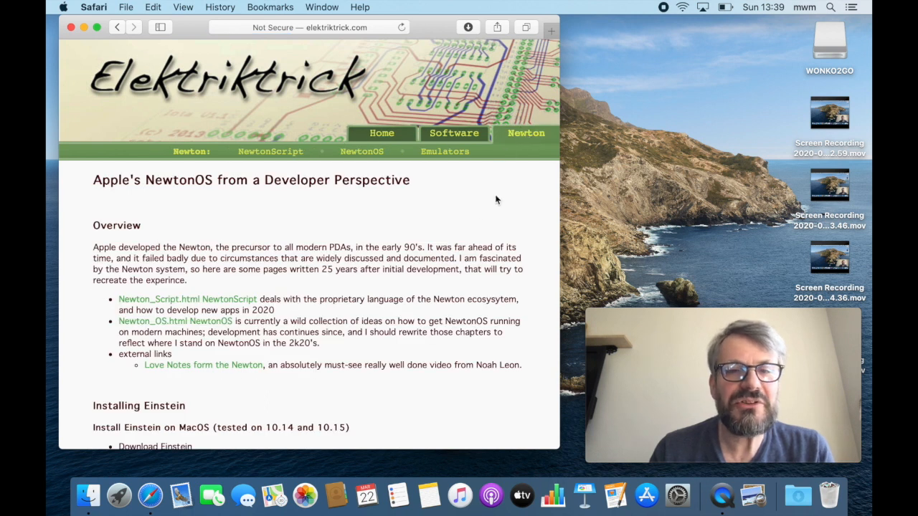
pyautogui.scroll(-3)
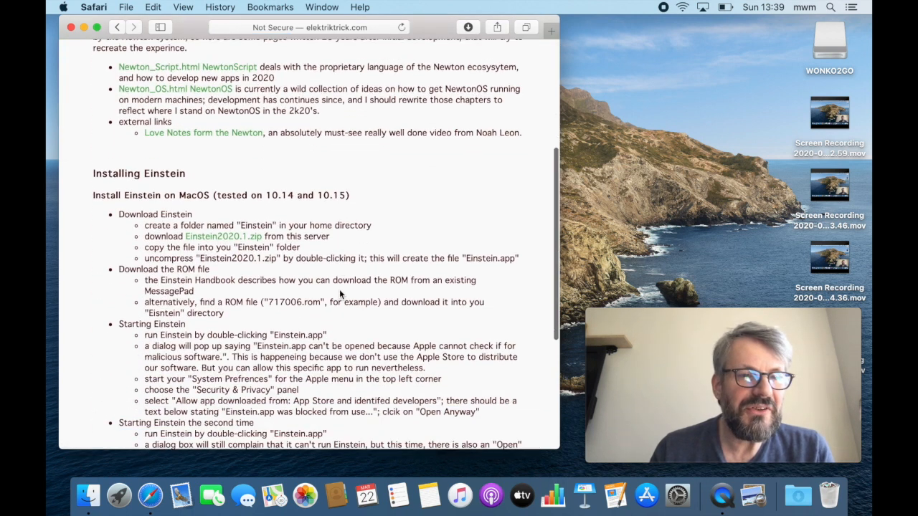
pyautogui.scroll(-3)
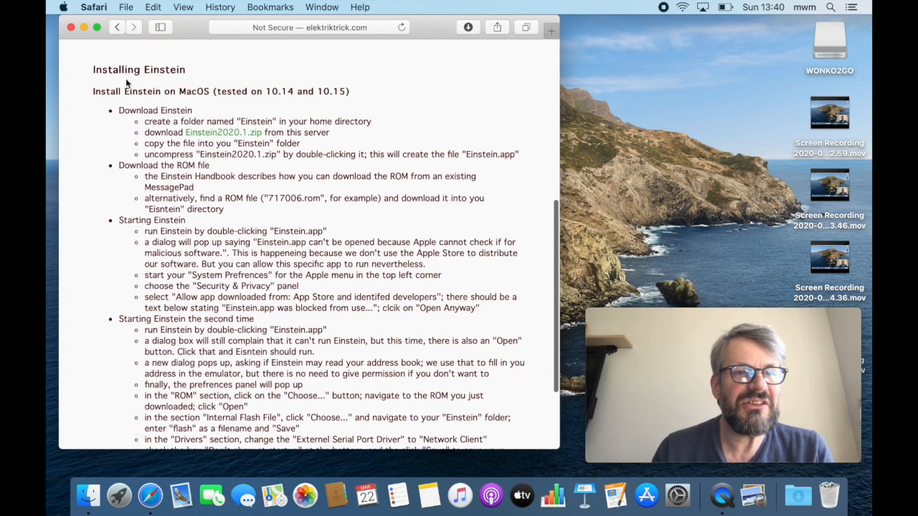
pyautogui.moveTo(233, 115)
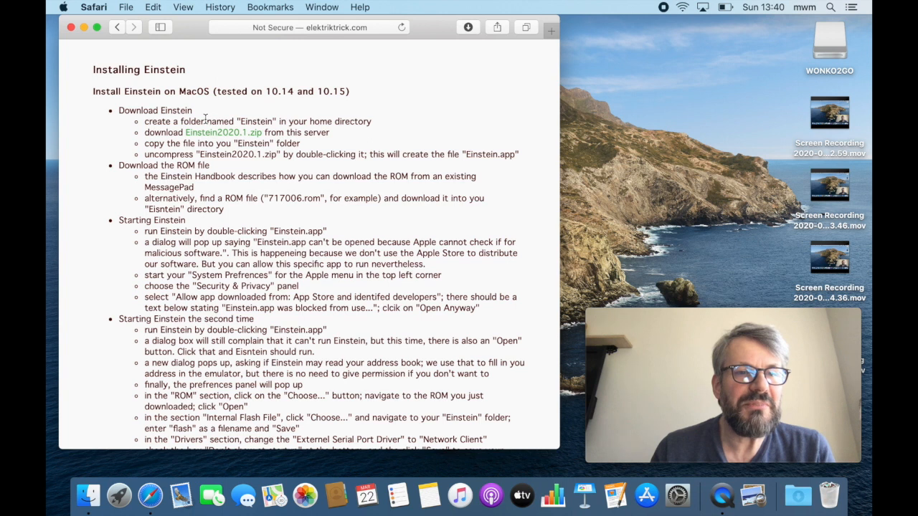
pyautogui.scroll(-3)
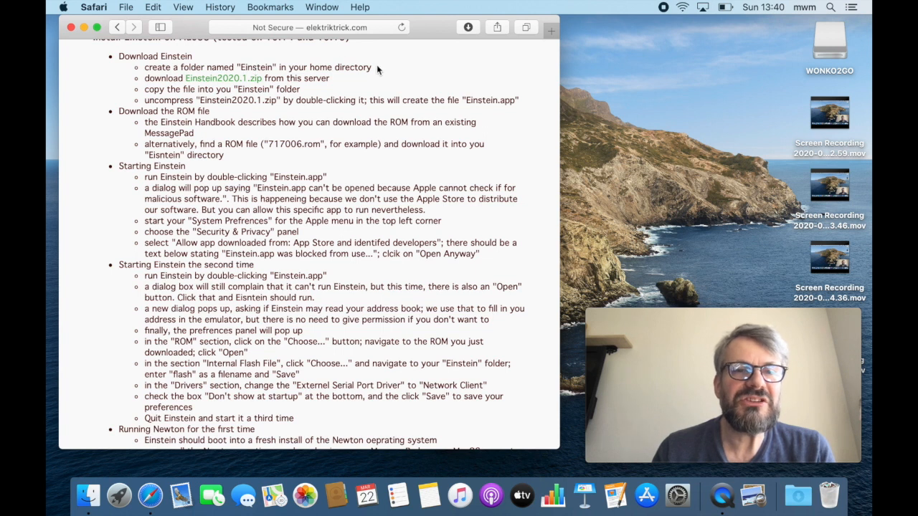
# - Open a Finder window showing the home folder
pyautogui.click(88, 495)
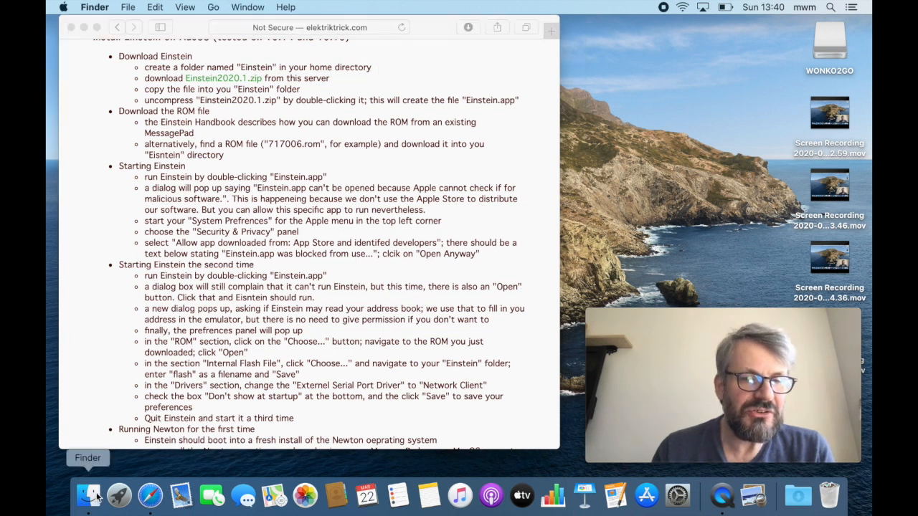
pyautogui.click(88, 494)
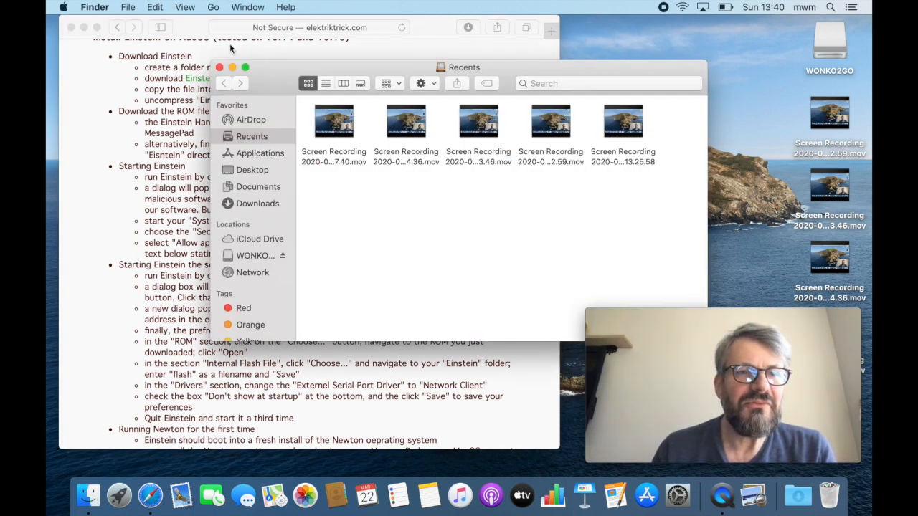
pyautogui.click(213, 8)
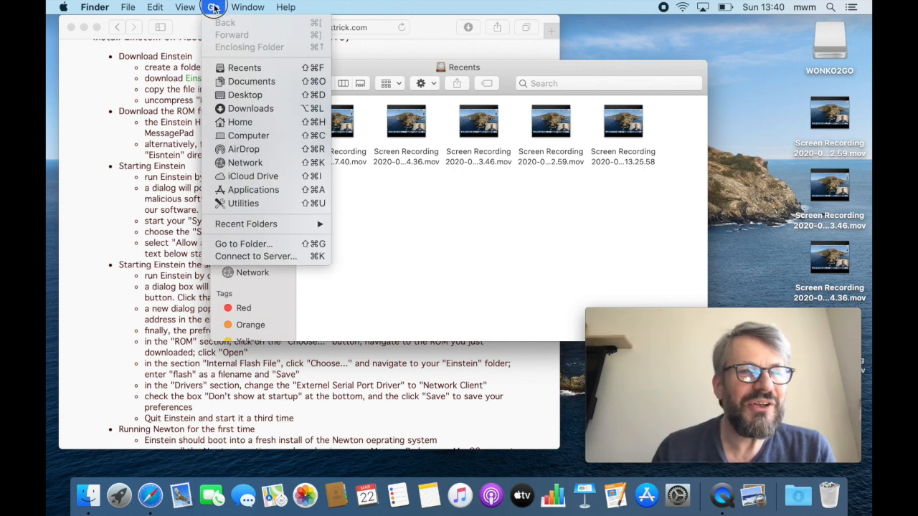
pyautogui.click(241, 122)
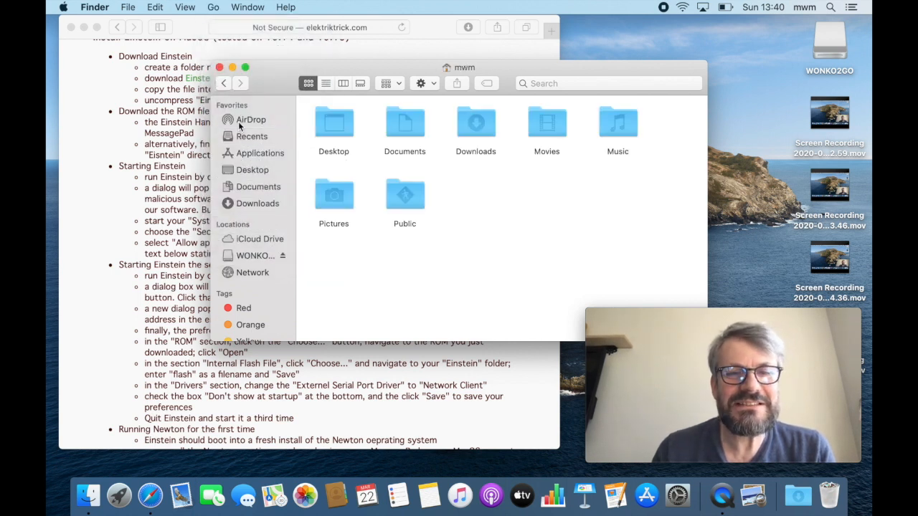
pyautogui.moveTo(408, 276)
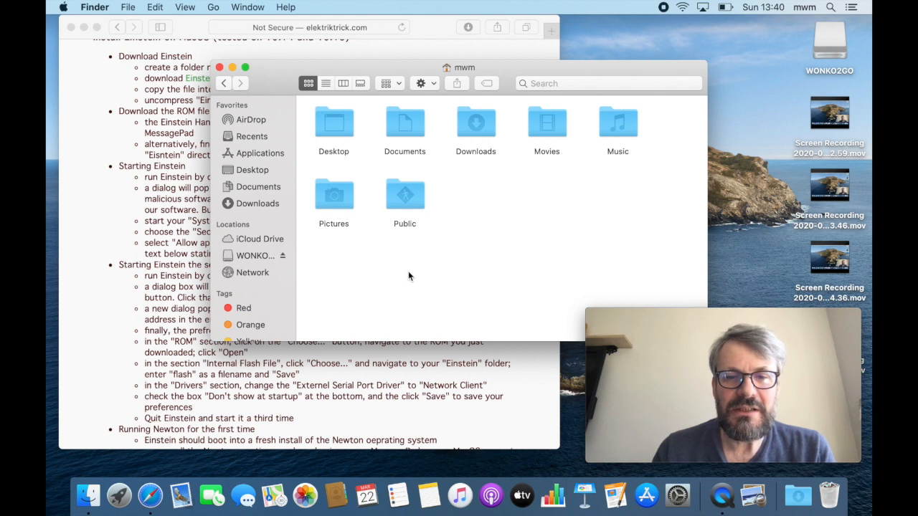
# - Create a new folder named Einstein in the home folder and open it
pyautogui.click(127, 6)
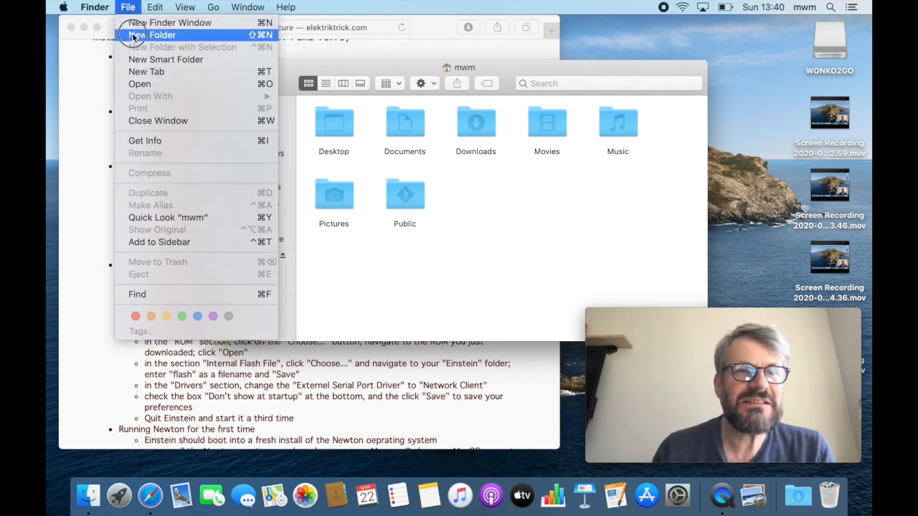
pyautogui.click(151, 35)
pyautogui.write('Einstein')
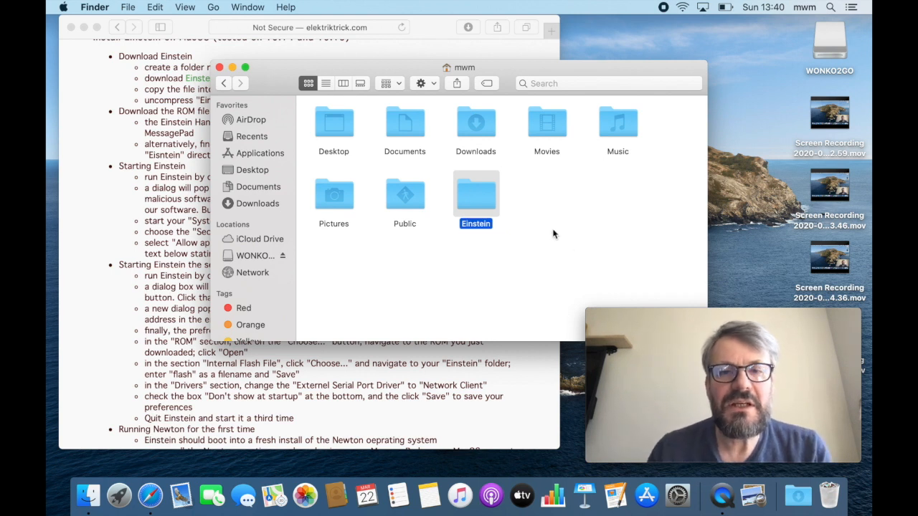
pyautogui.doubleClick(475, 193)
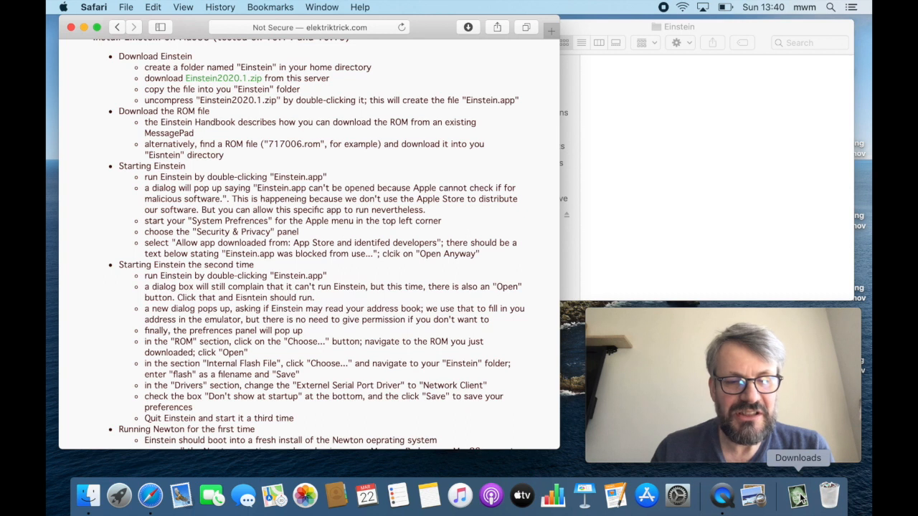
pyautogui.moveTo(491, 494)
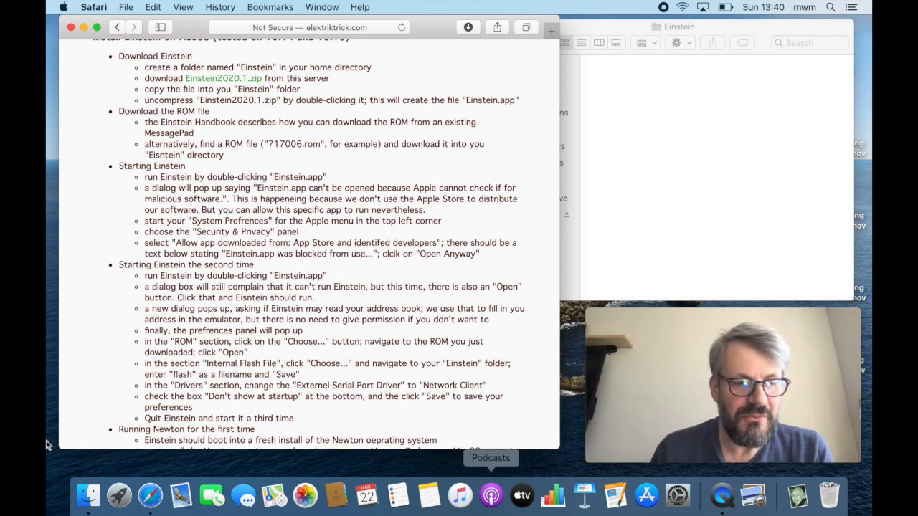
pyautogui.moveTo(89, 495)
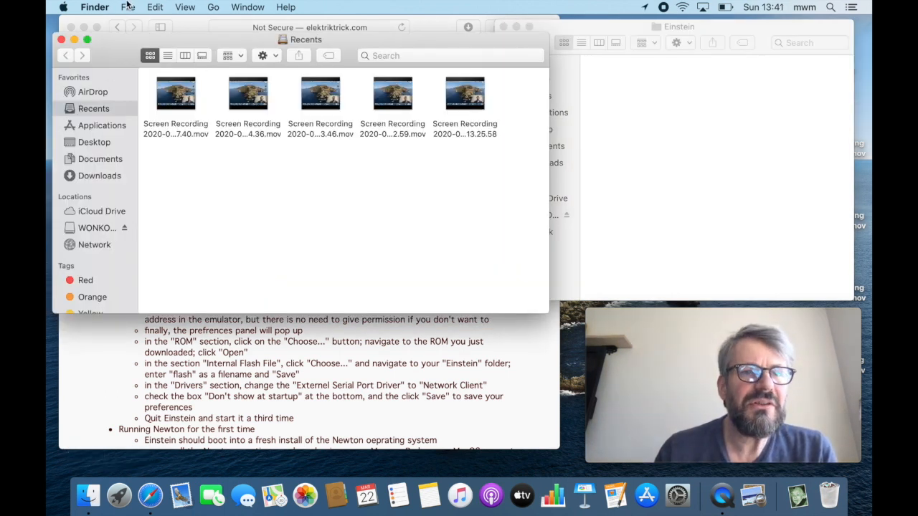
# - Move the Einstein app from Downloads into the Einstein folder
pyautogui.click(213, 8)
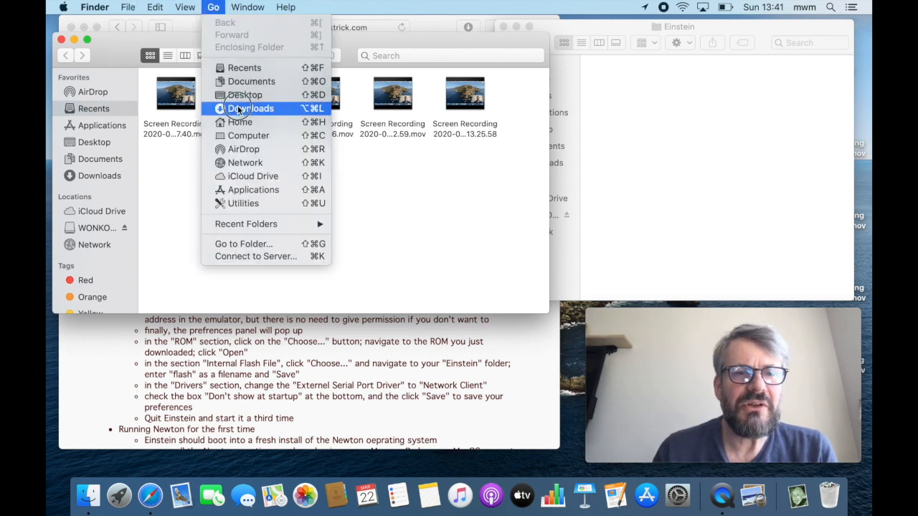
pyautogui.click(251, 108)
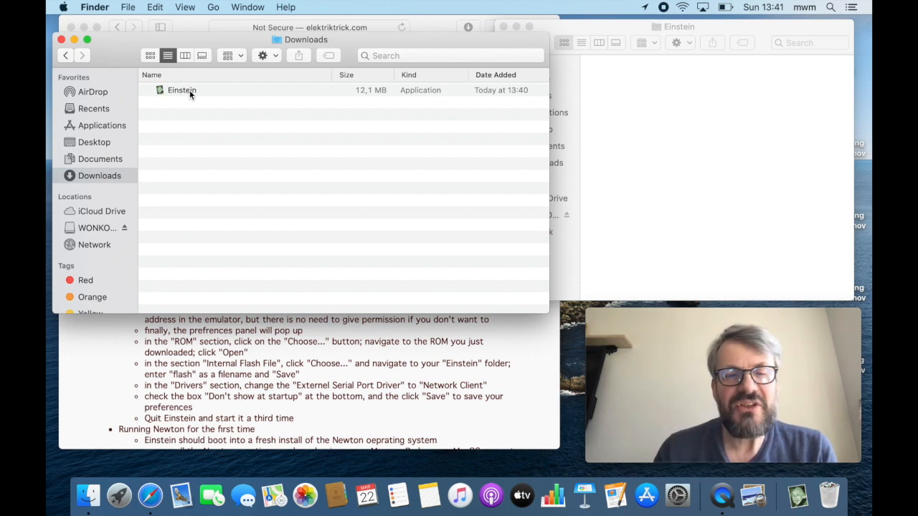
pyautogui.moveTo(220, 93)
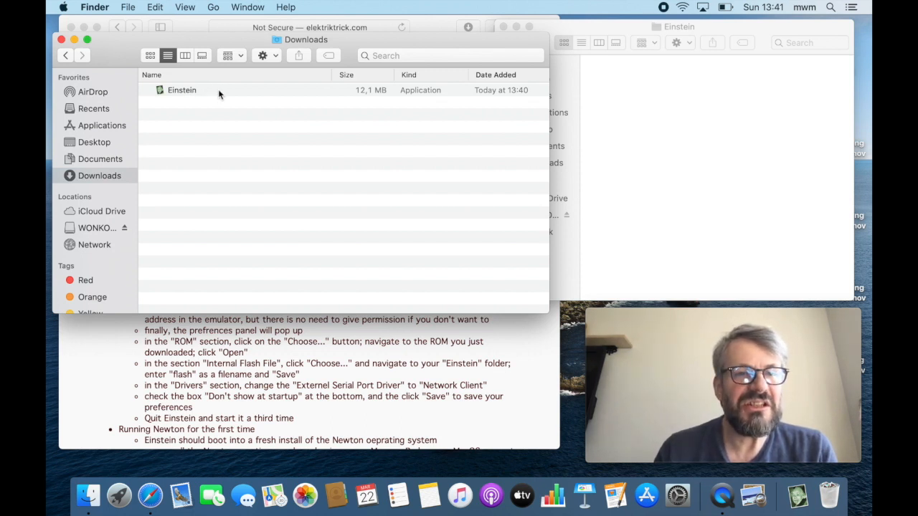
pyautogui.moveTo(181, 109)
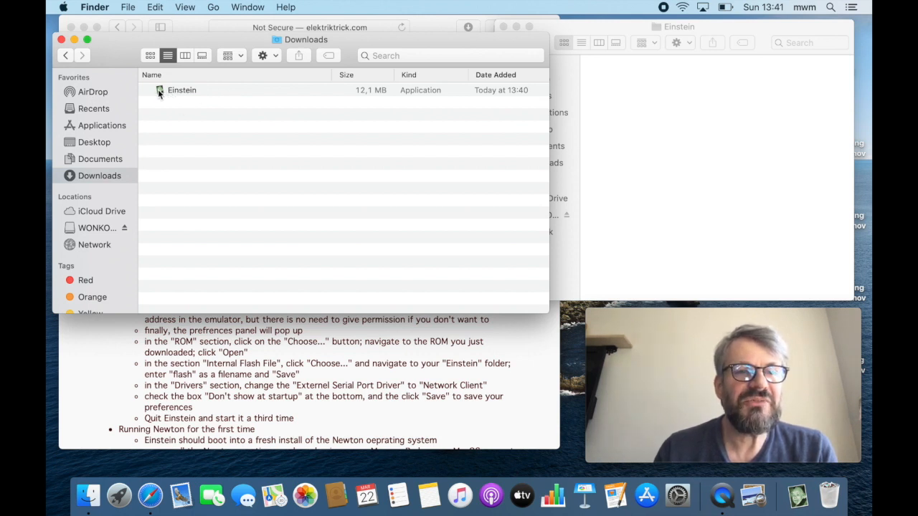
pyautogui.moveTo(182, 90); pyautogui.dragTo(650, 82)
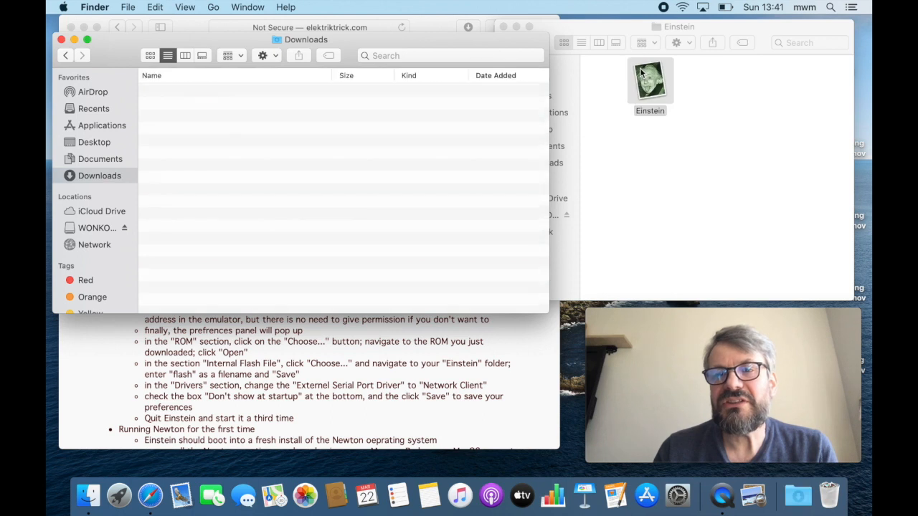
pyautogui.click(649, 82)
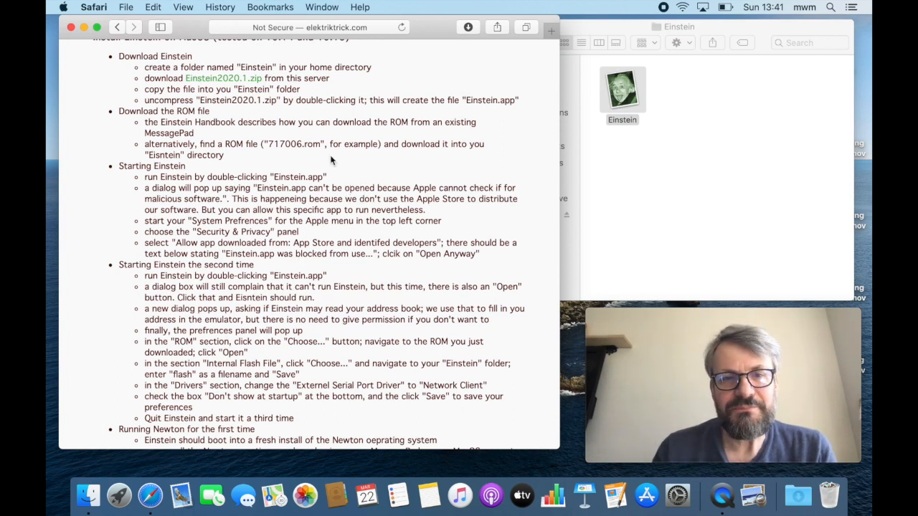
# - Select the ROM file name 717006.rom in the instructions and type it into a new window
pyautogui.doubleClick(292, 144)
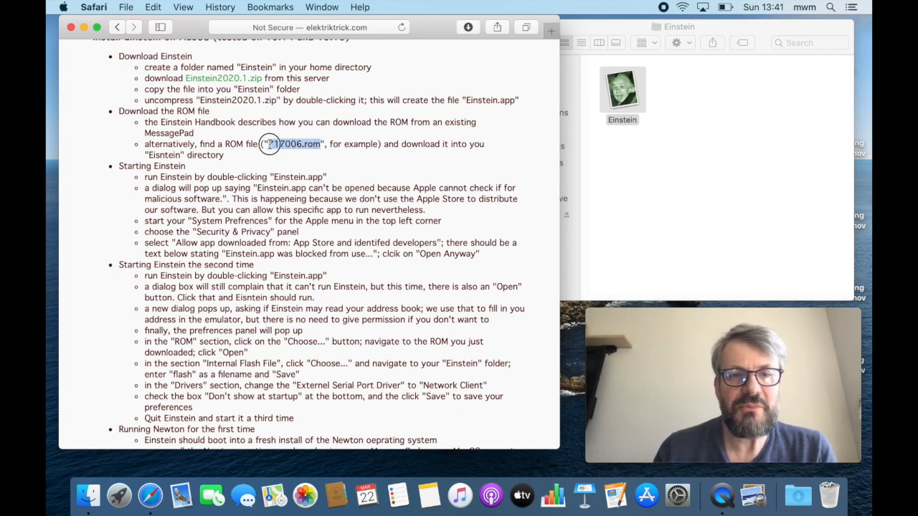
pyautogui.doubleClick(293, 144)
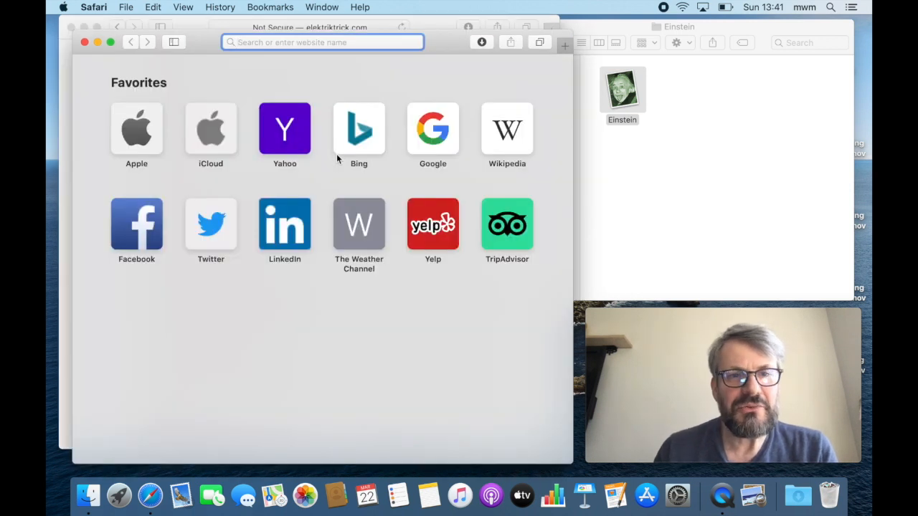
pyautogui.write('717006.rom')
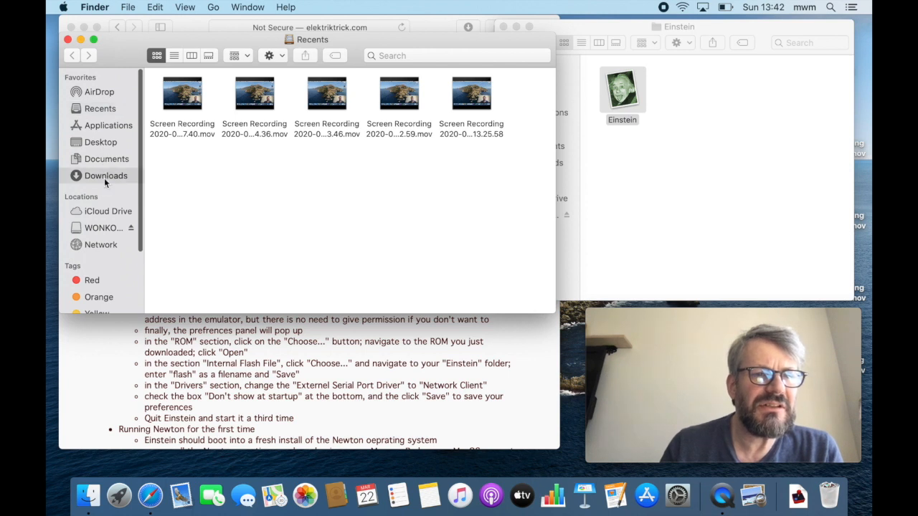
# - Find 717006.rom in Downloads, select its 8,388,608-byte size, and search for Calculator
pyautogui.click(105, 176)
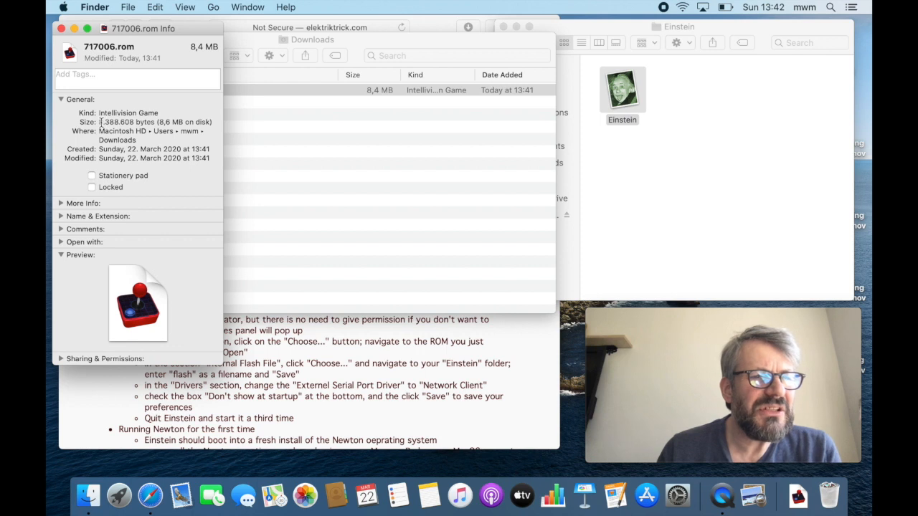
pyautogui.doubleClick(115, 121)
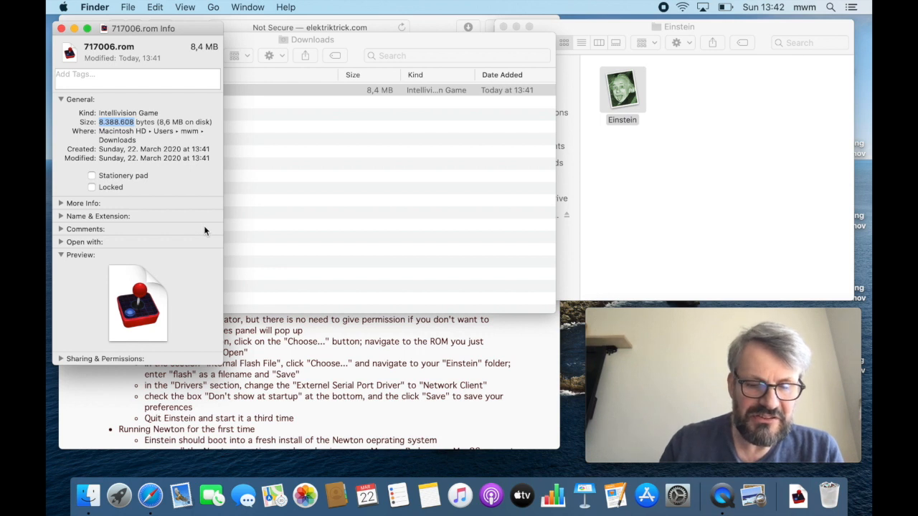
pyautogui.write('cacl')
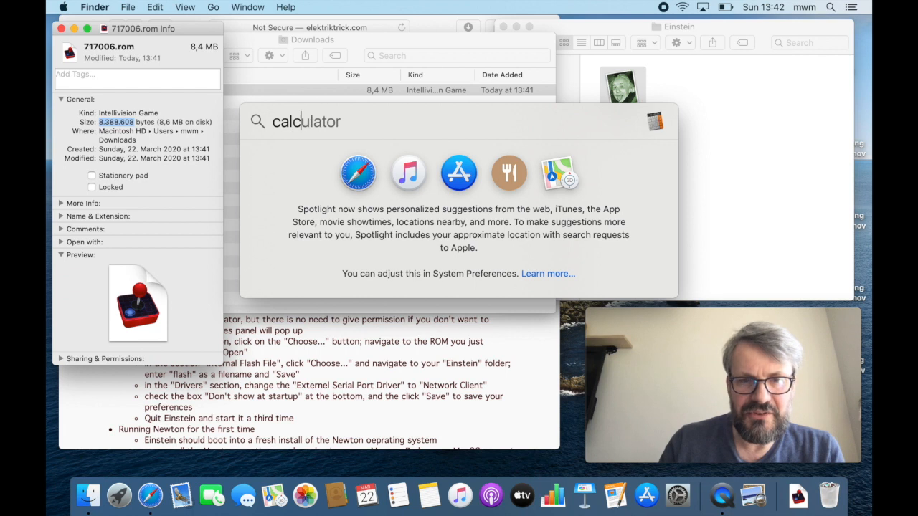
# - Launch Calculator and divide the ROM's 8388608 bytes by 1048576
pyautogui.press('Return')
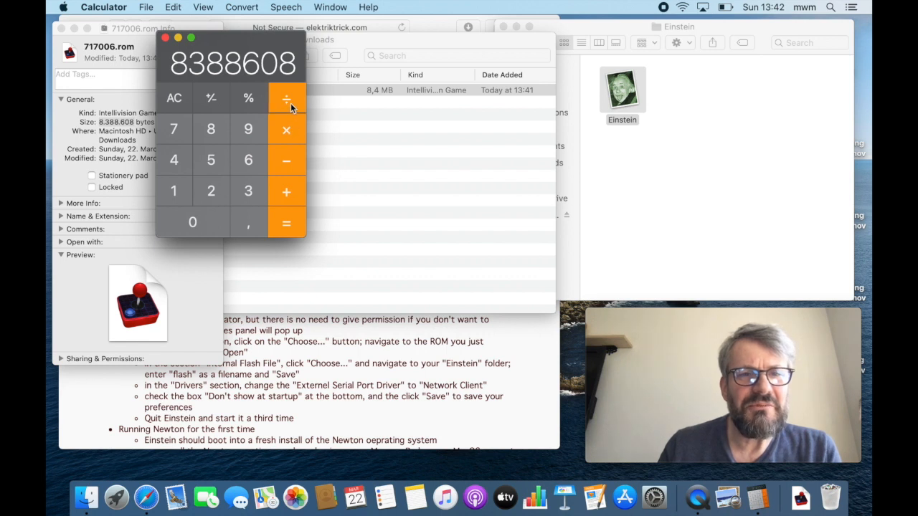
pyautogui.click(286, 98)
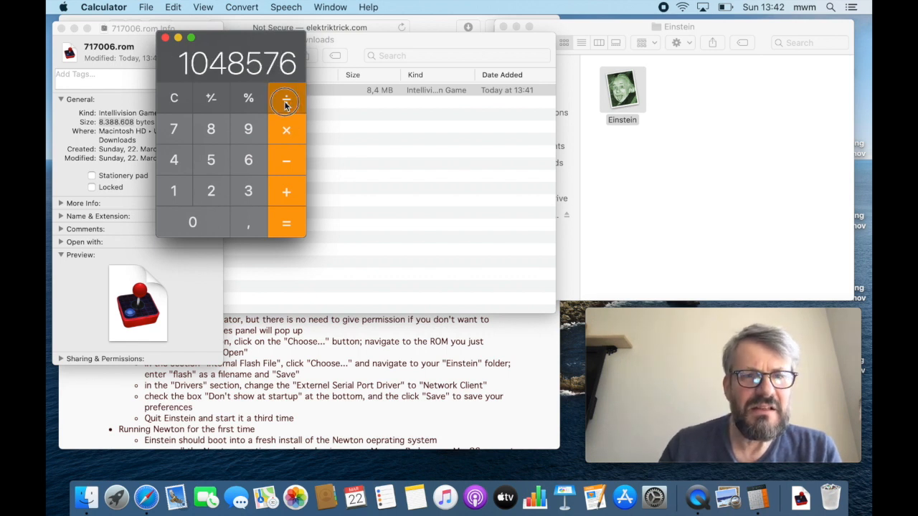
pyautogui.click(286, 98)
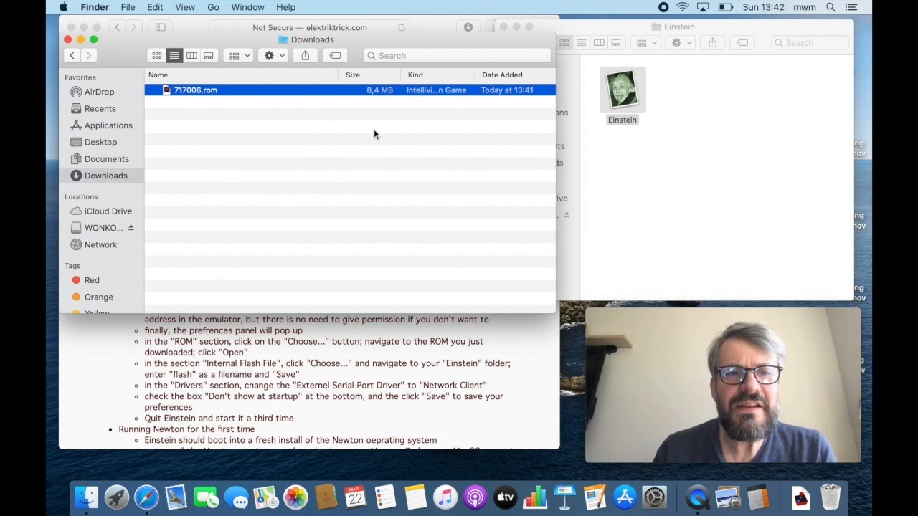
# - Move 717006.rom into the Einstein folder and close the Downloads window
pyautogui.moveTo(196, 90); pyautogui.dragTo(721, 86)
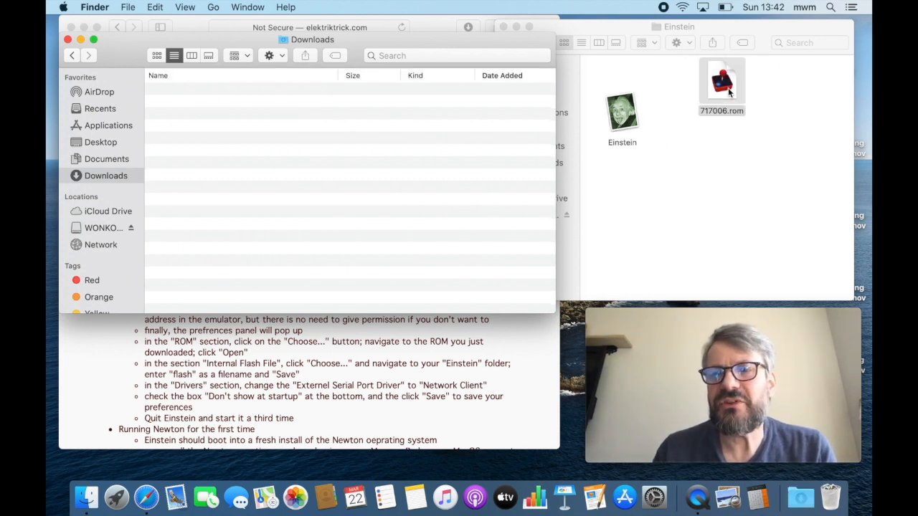
pyautogui.click(622, 112)
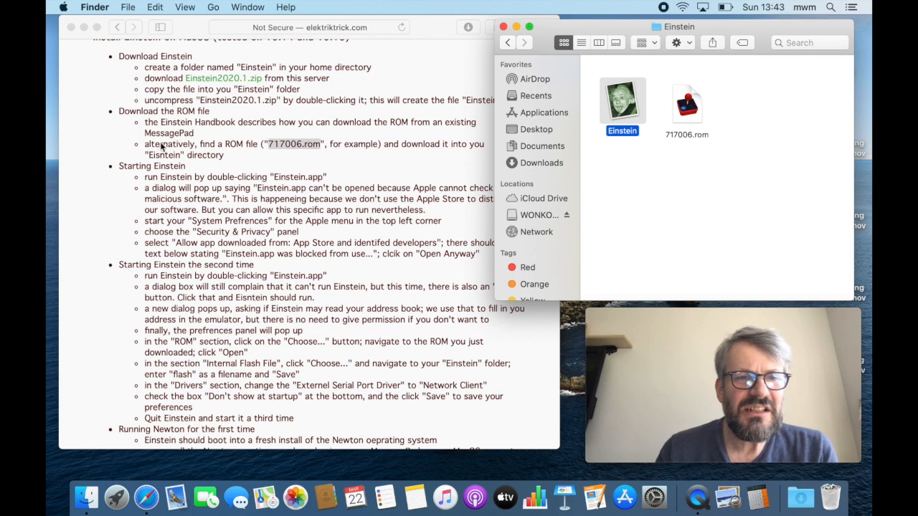
pyautogui.moveTo(330, 194)
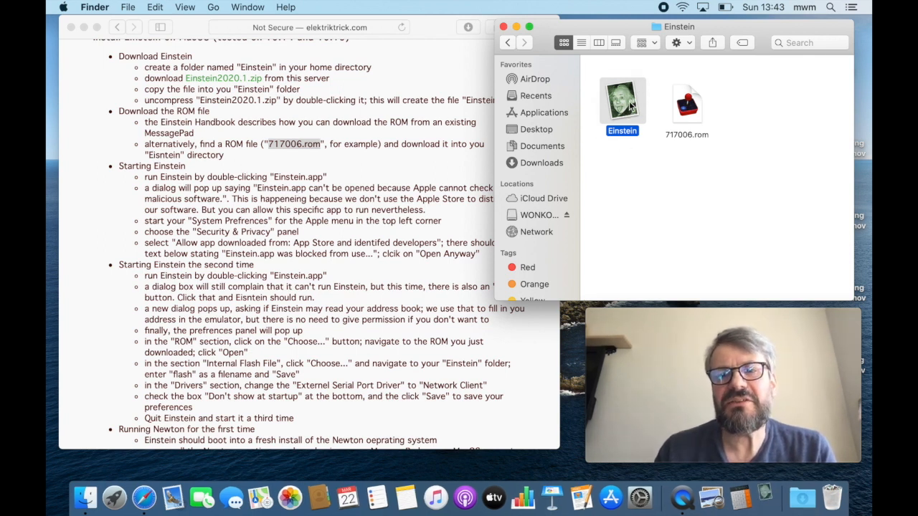
# - Try launching Einstein.app and dismiss the 'can't be opened' malicious-software warning
pyautogui.doubleClick(621, 100)
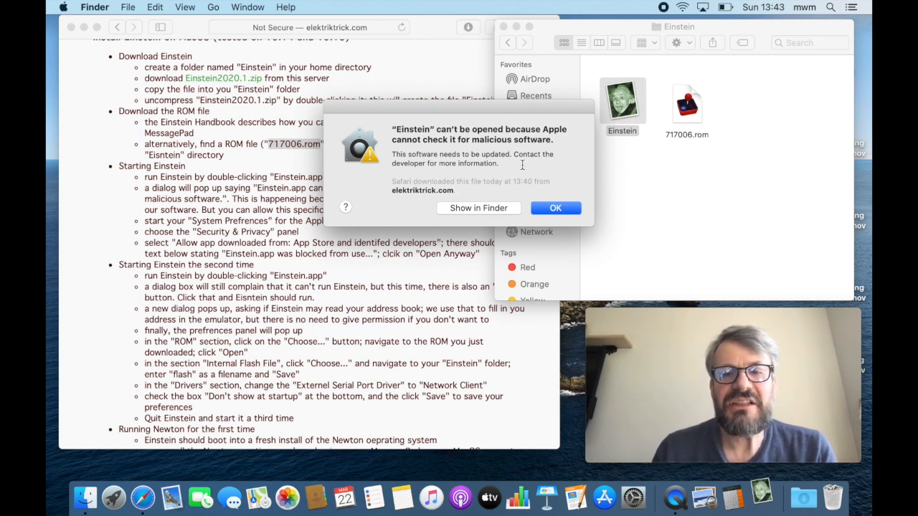
pyautogui.moveTo(561, 217)
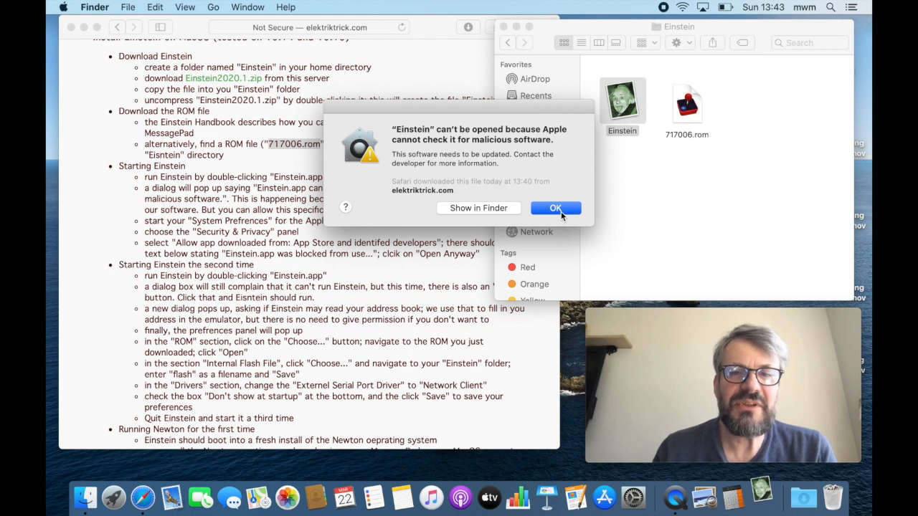
pyautogui.moveTo(422, 158)
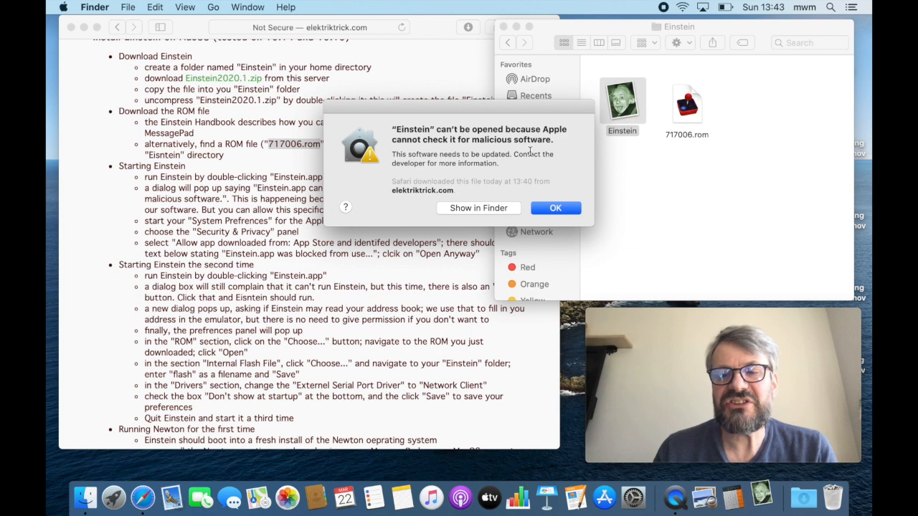
pyautogui.click(555, 207)
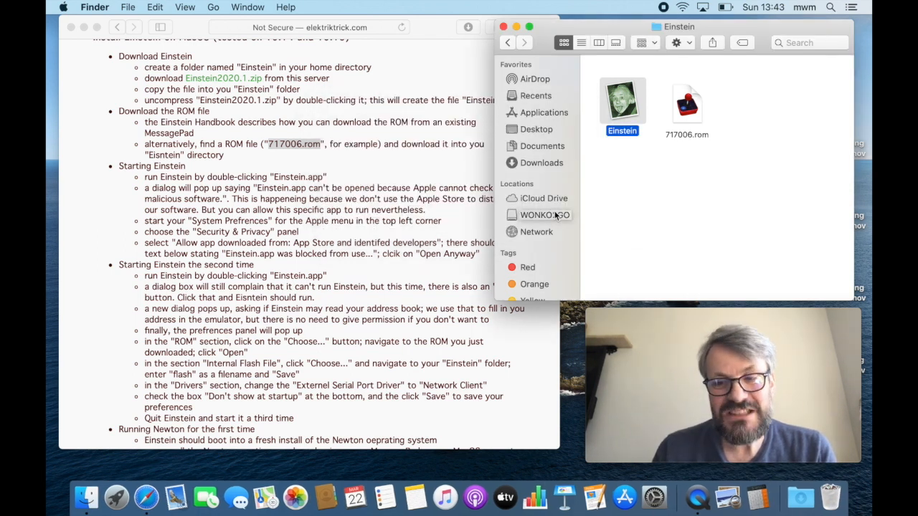
pyautogui.click(63, 6)
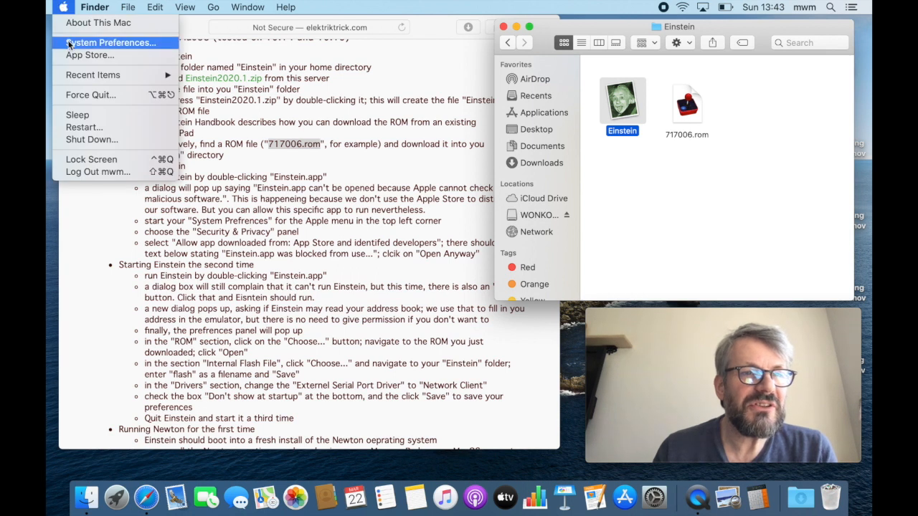
# - Allow Einstein via Open Anyway in Security & Privacy's General settings
pyautogui.click(70, 44)
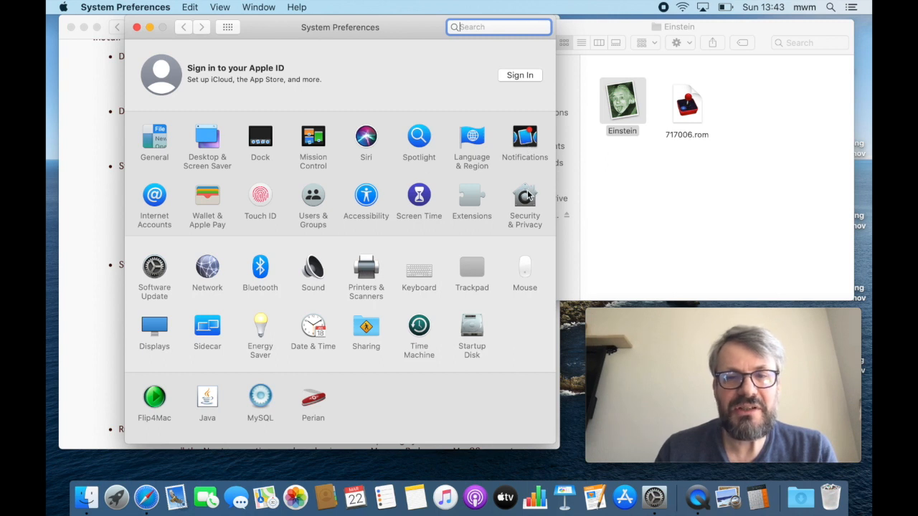
pyautogui.click(524, 197)
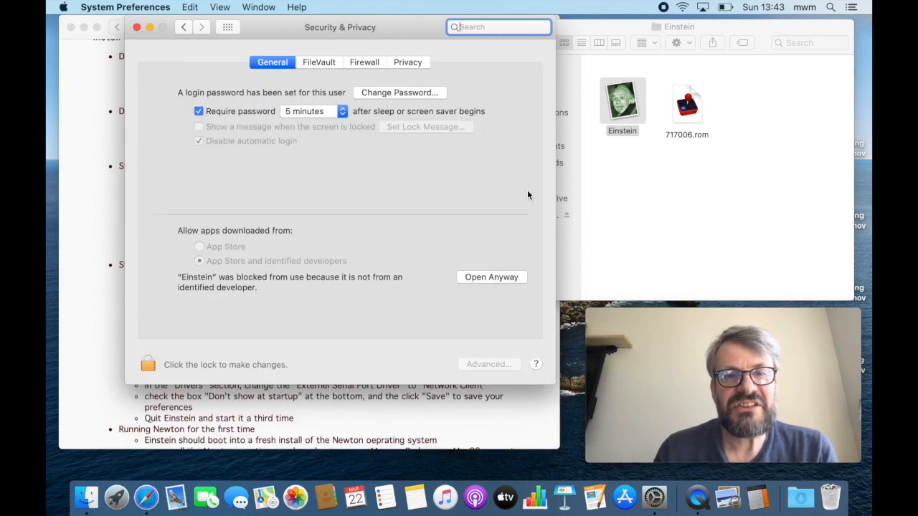
pyautogui.click(272, 63)
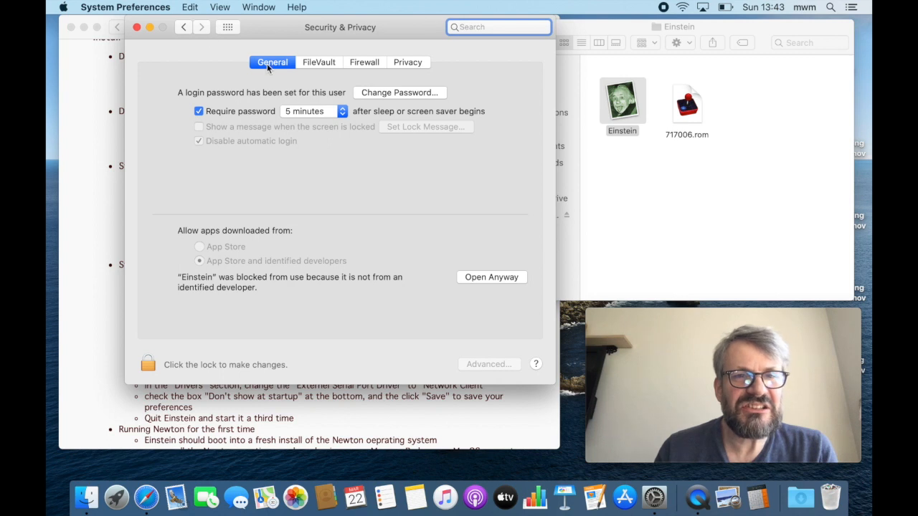
pyautogui.moveTo(197, 284)
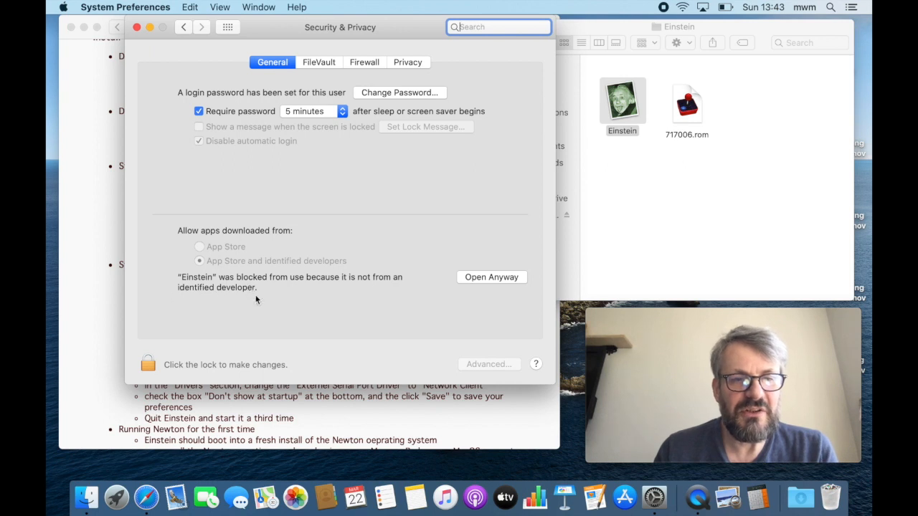
pyautogui.click(491, 277)
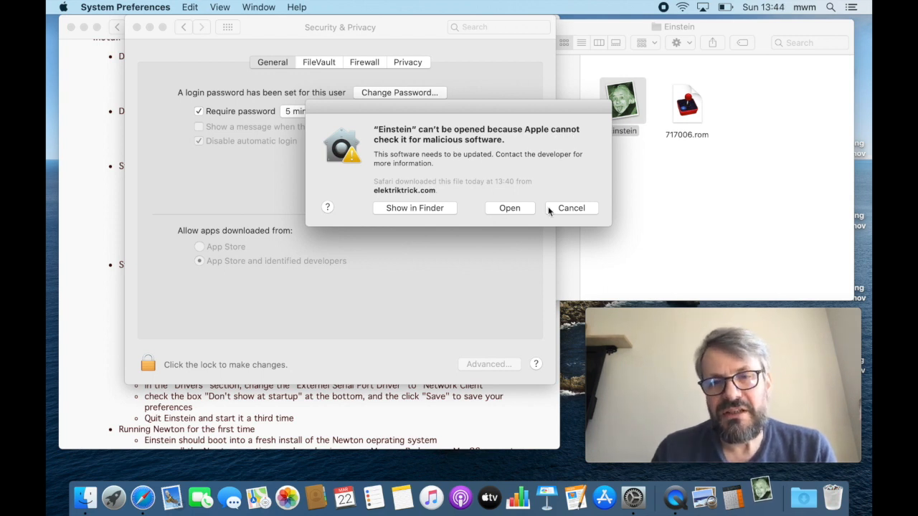
# - Confirm opening Einstein and answer its contacts access request
pyautogui.click(572, 208)
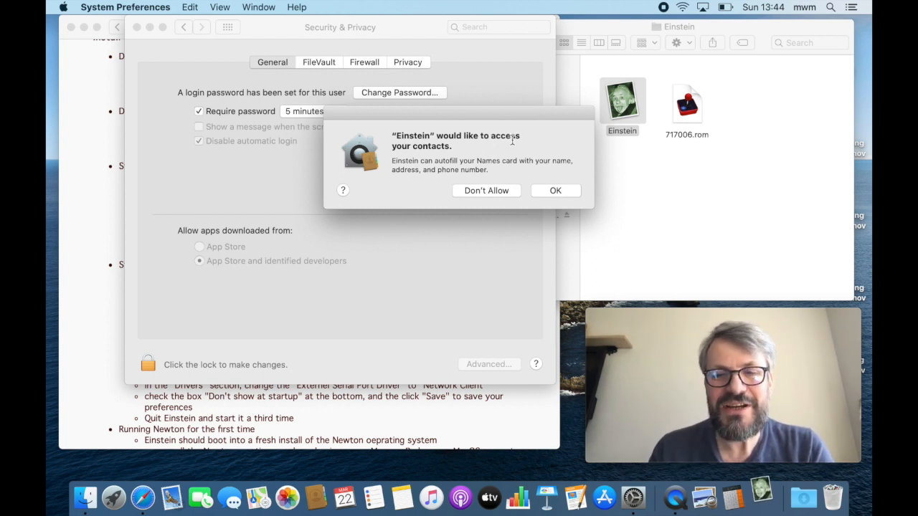
pyautogui.moveTo(532, 181)
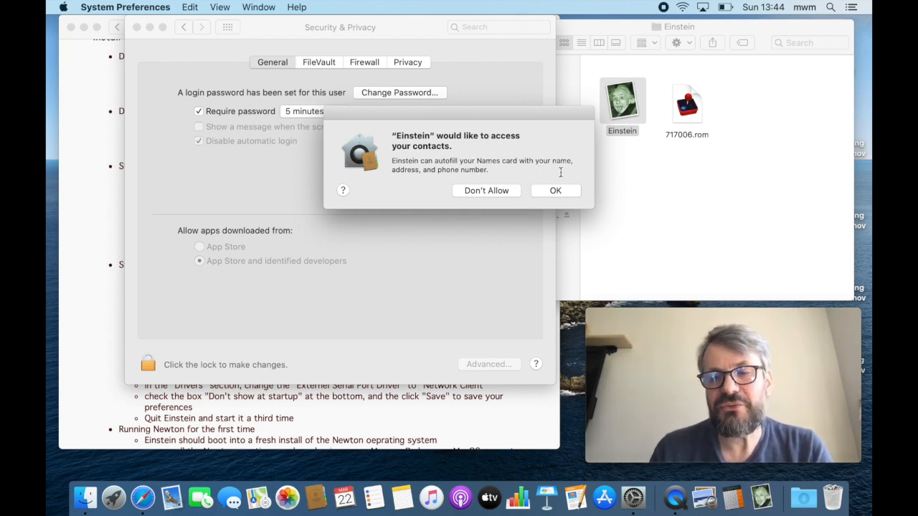
pyautogui.click(555, 190)
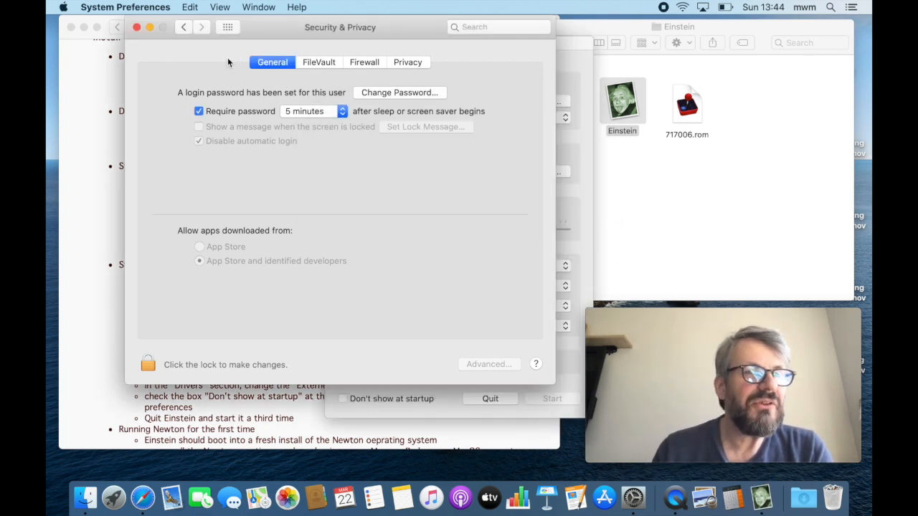
# - Bring the Einstein Platform Setup window in front of System Preferences
pyautogui.click(125, 7)
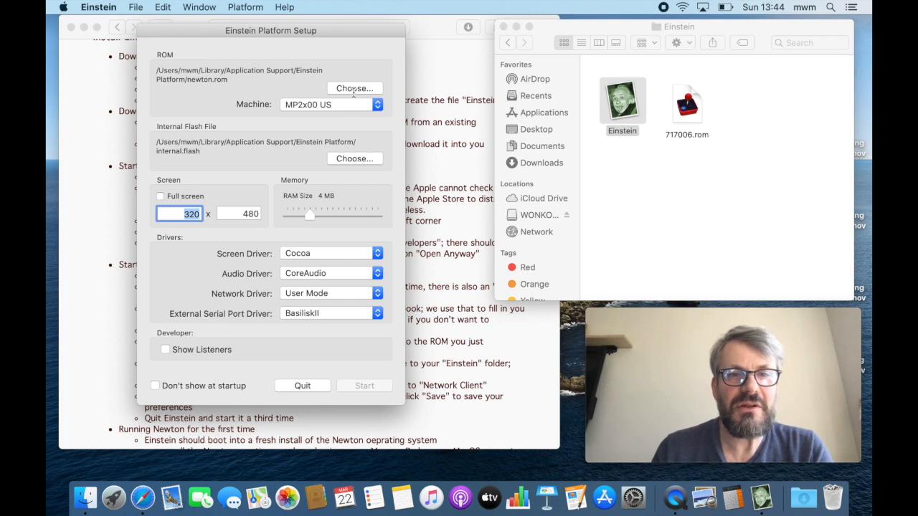
# - Set the emulator ROM to 717006.rom from the Einstein home folder
pyautogui.click(354, 89)
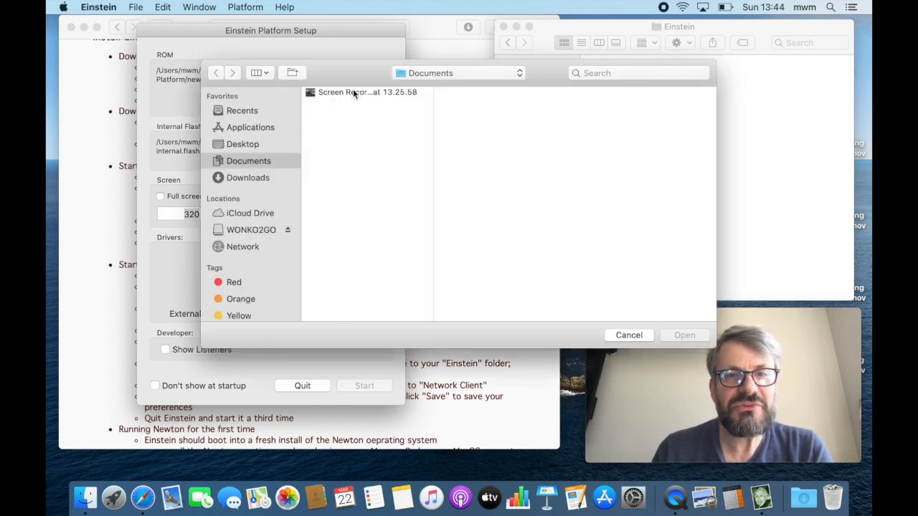
pyautogui.moveTo(250, 127)
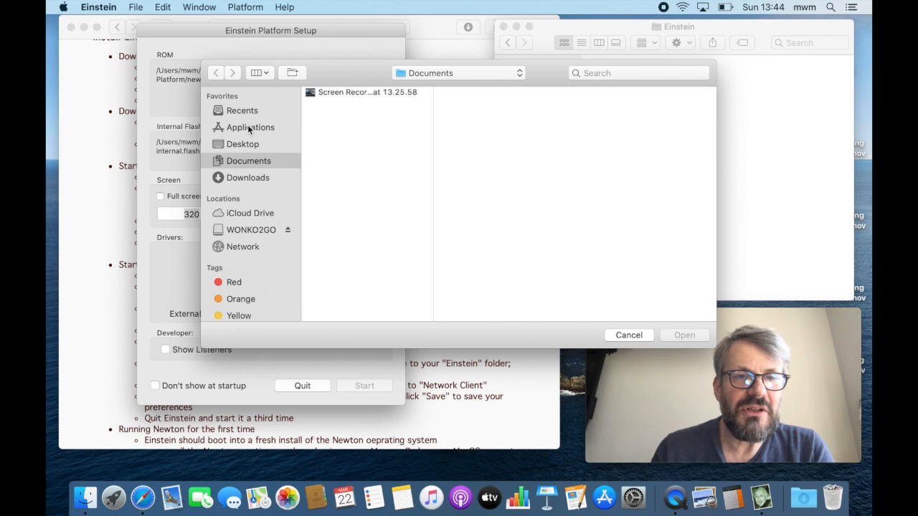
pyautogui.moveTo(241, 188)
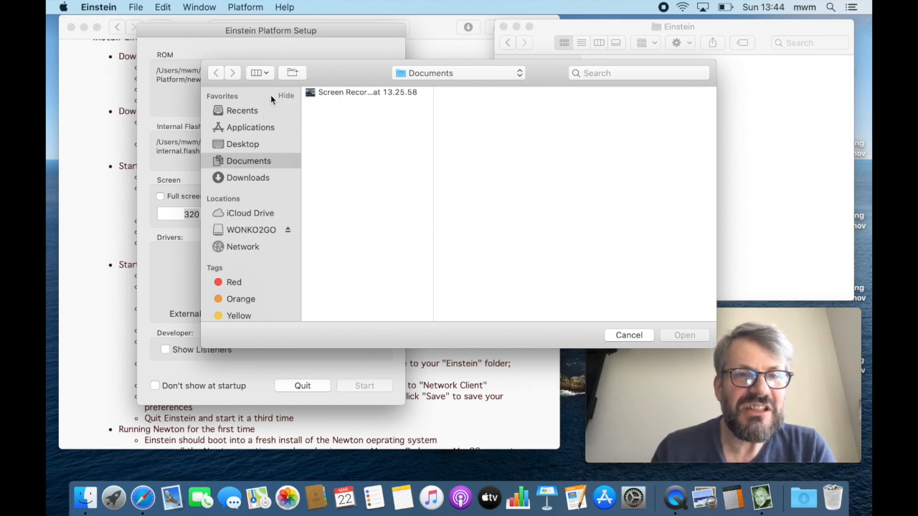
pyautogui.click(260, 72)
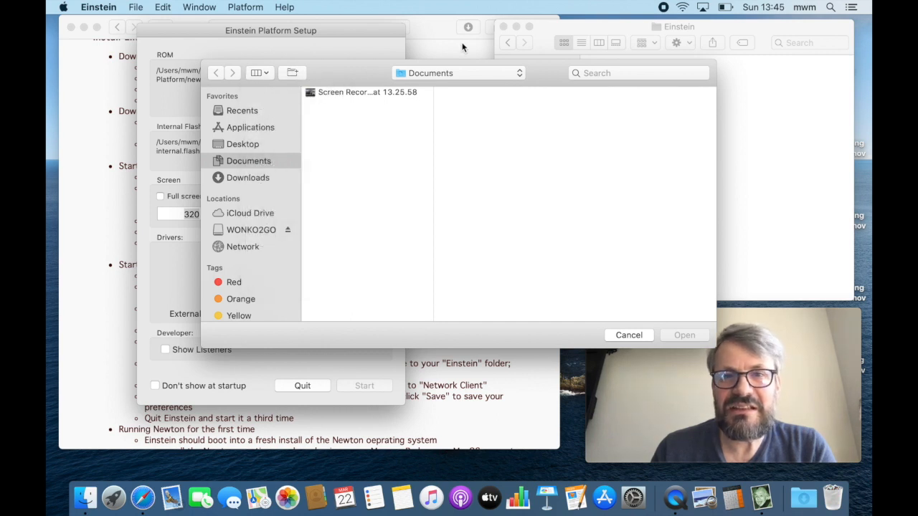
pyautogui.click(458, 72)
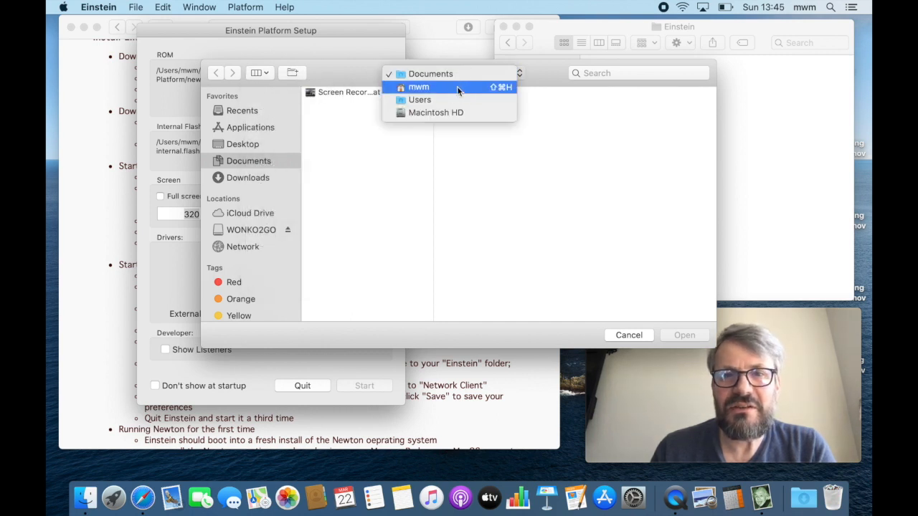
pyautogui.click(418, 87)
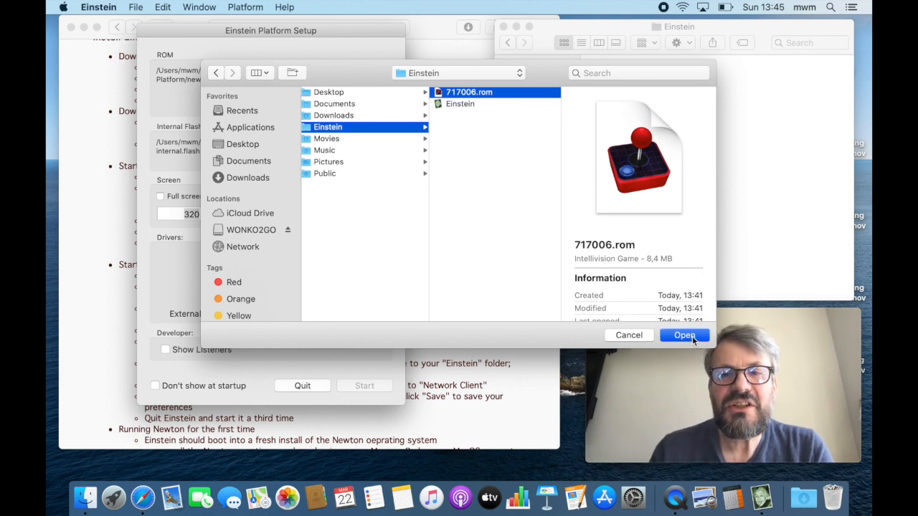
pyautogui.click(684, 335)
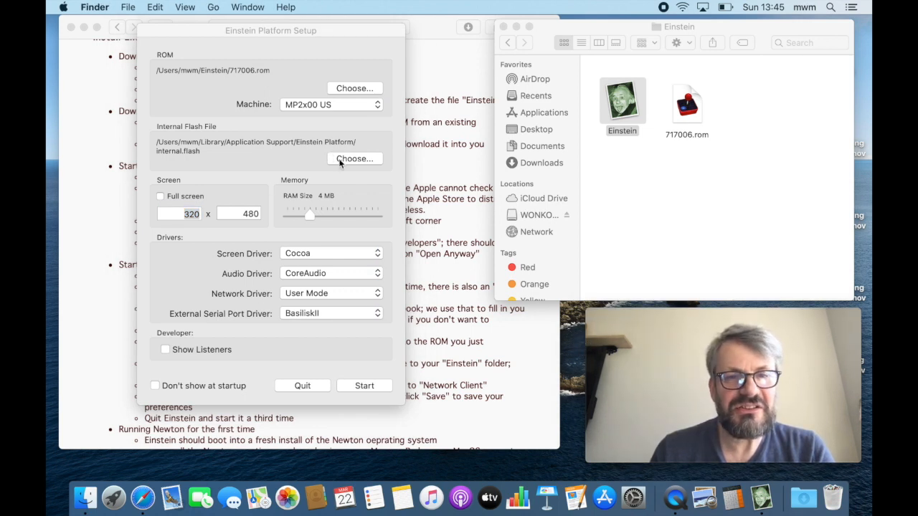
# - Save a new internal flash file named 'flash' into the Einstein folder
pyautogui.click(354, 158)
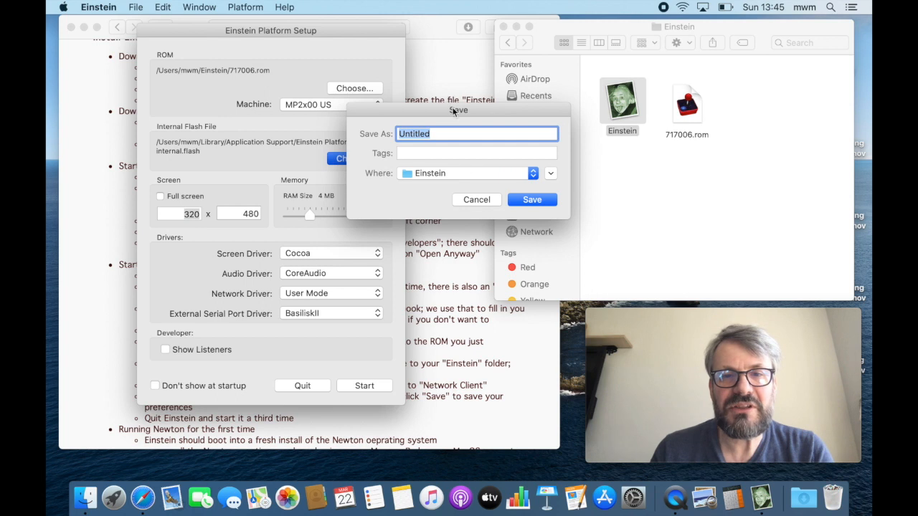
pyautogui.click(551, 173)
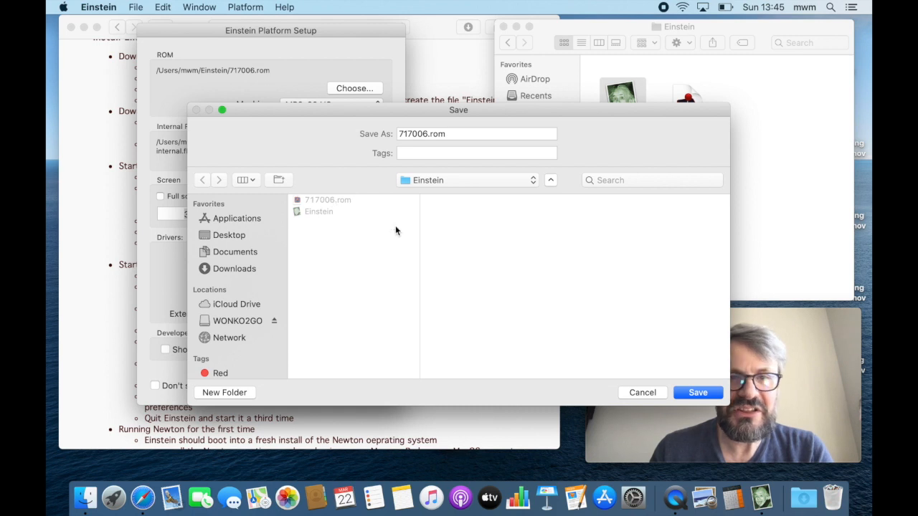
pyautogui.click(476, 133)
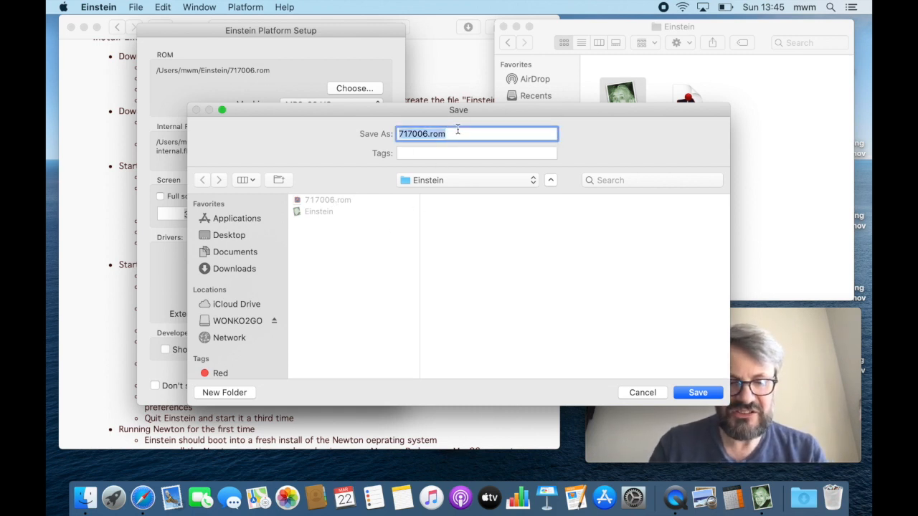
pyautogui.write('flash')
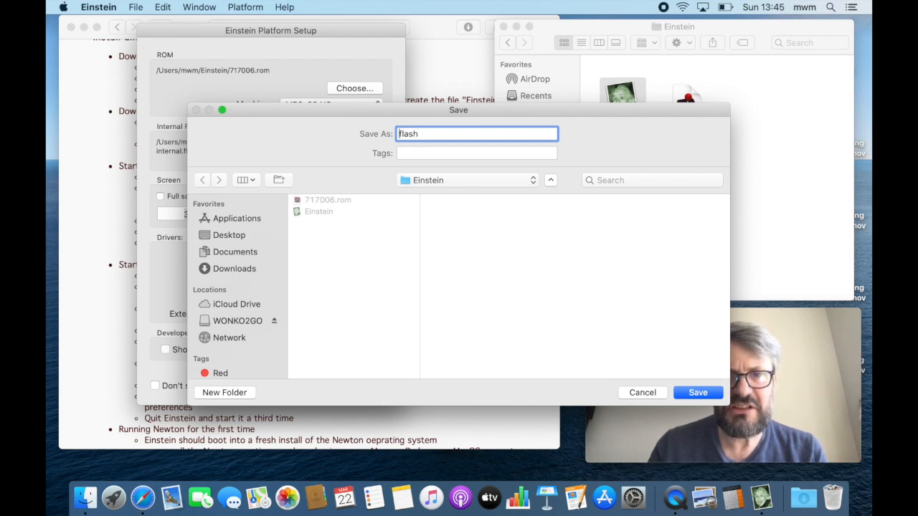
pyautogui.click(477, 152)
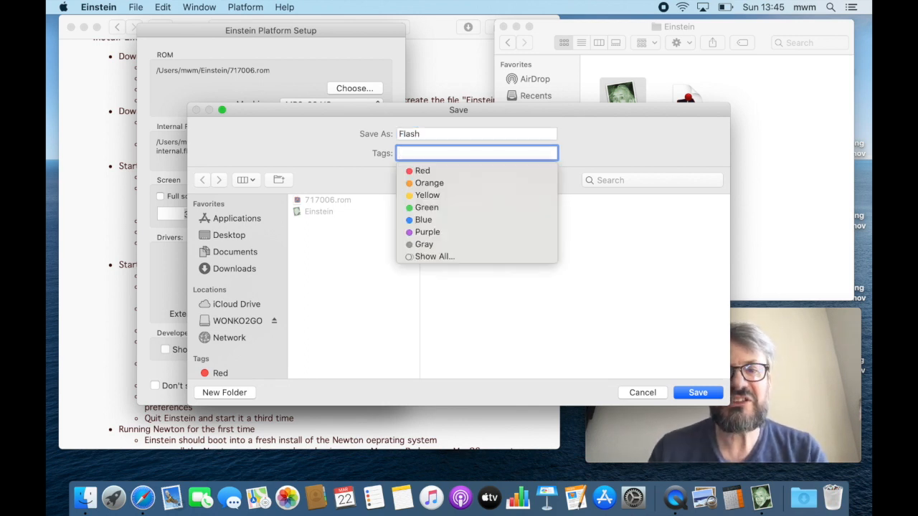
pyautogui.moveTo(620, 288)
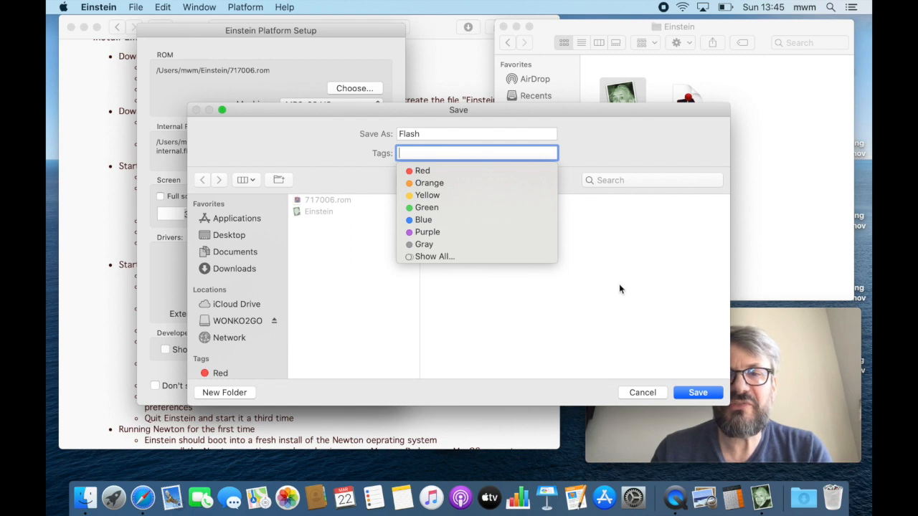
pyautogui.moveTo(633, 345)
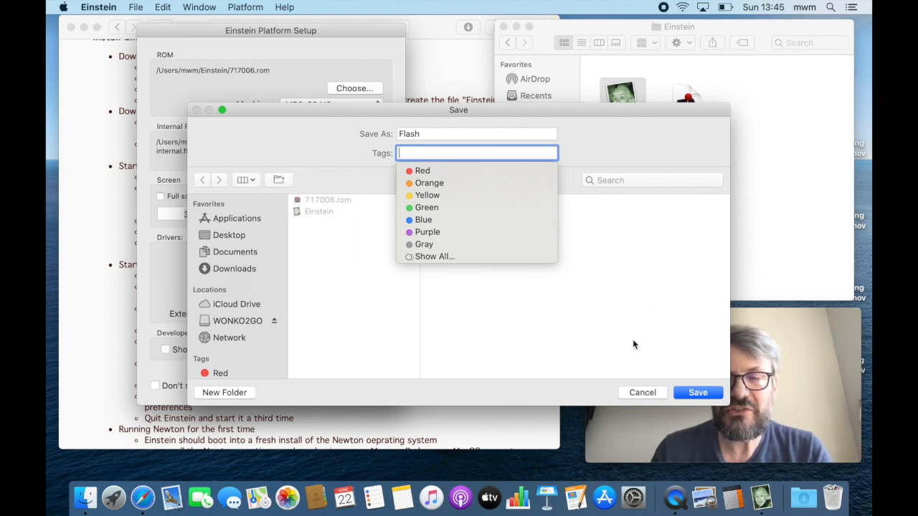
pyautogui.click(697, 392)
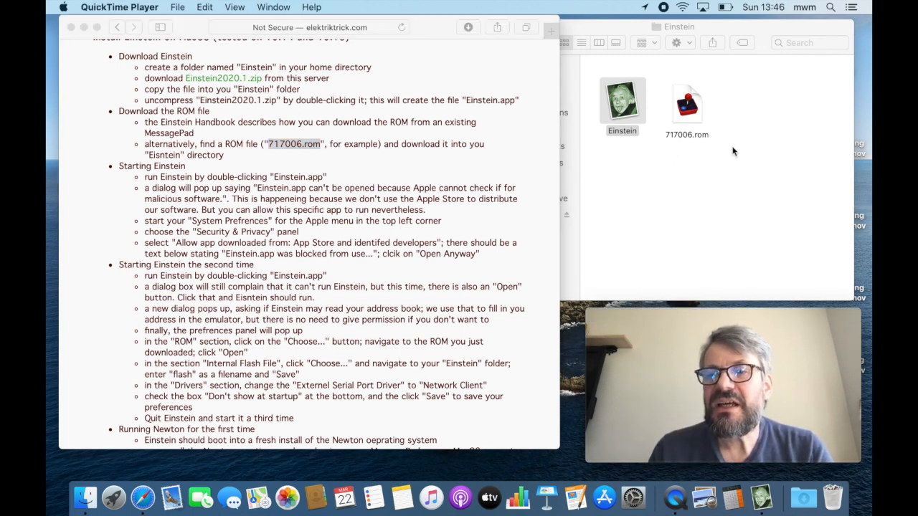
# - Bring the Einstein folder forward and relaunch the Einstein app from it
pyautogui.click(753, 111)
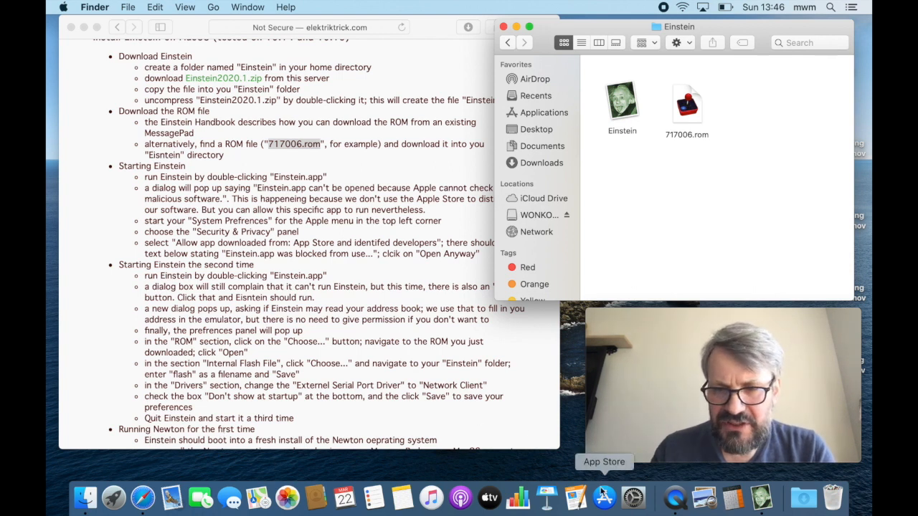
pyautogui.doubleClick(621, 99)
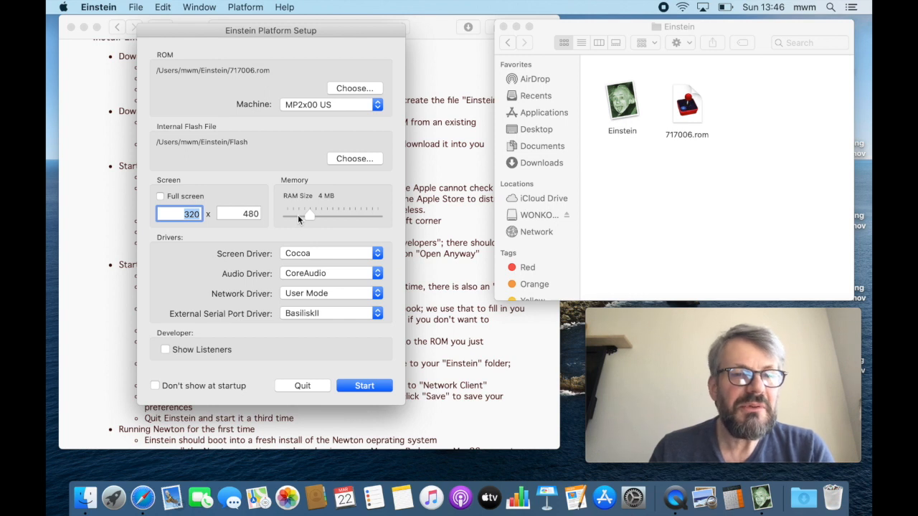
pyautogui.moveTo(332, 205)
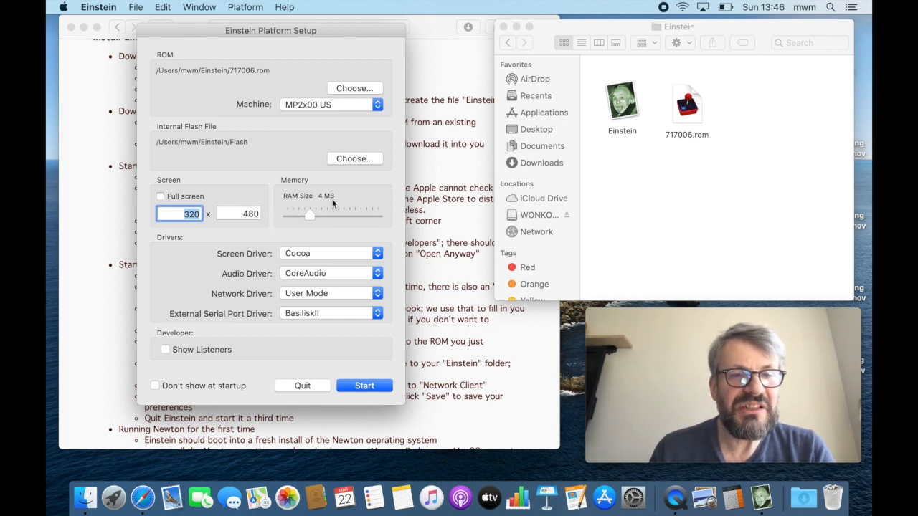
pyautogui.moveTo(340, 231)
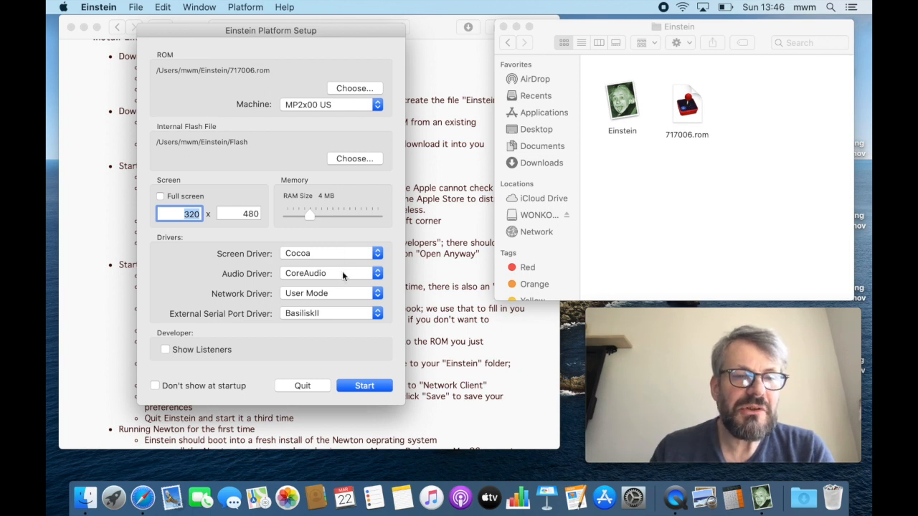
pyautogui.moveTo(340, 299)
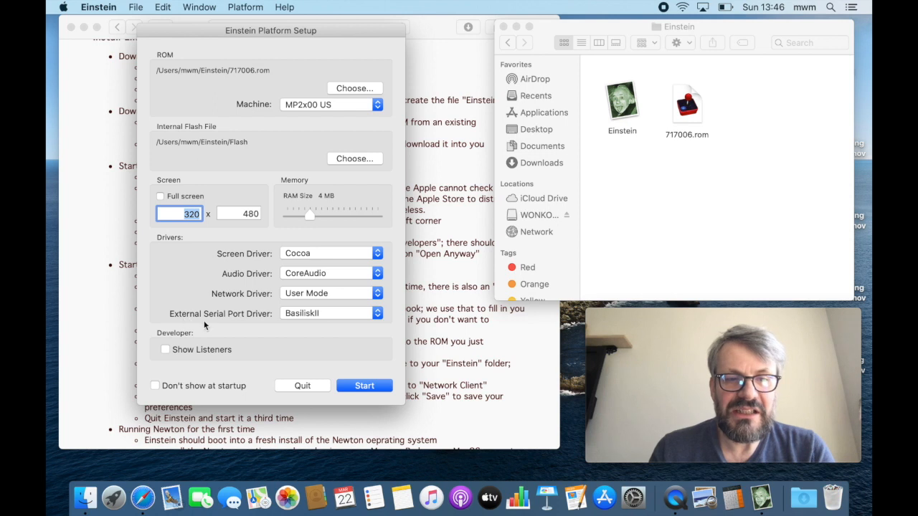
pyautogui.moveTo(288, 325)
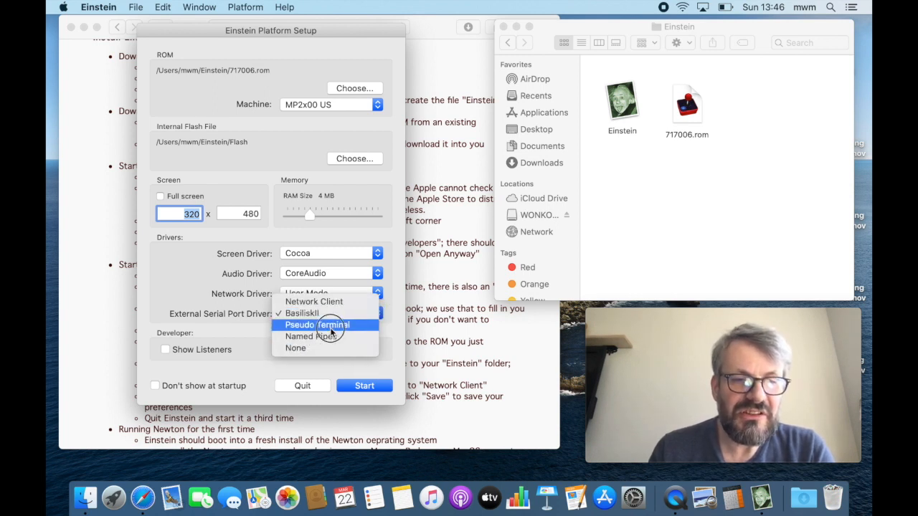
pyautogui.moveTo(315, 336)
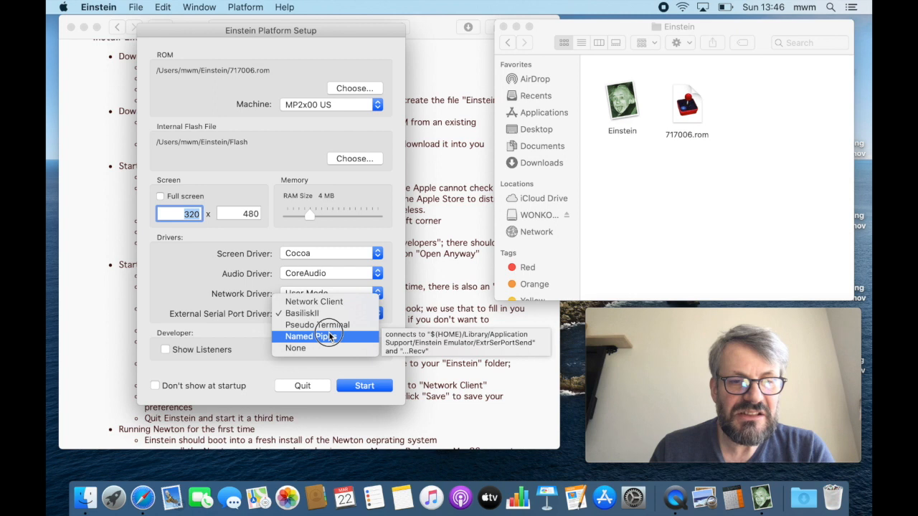
pyautogui.moveTo(313, 301)
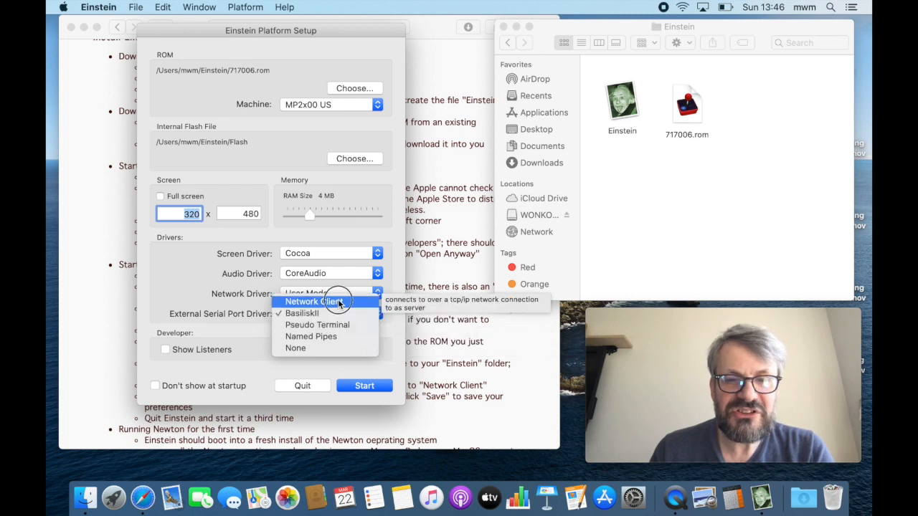
# - Set the external serial port driver to Network Client and check Don't show at startup
pyautogui.click(306, 293)
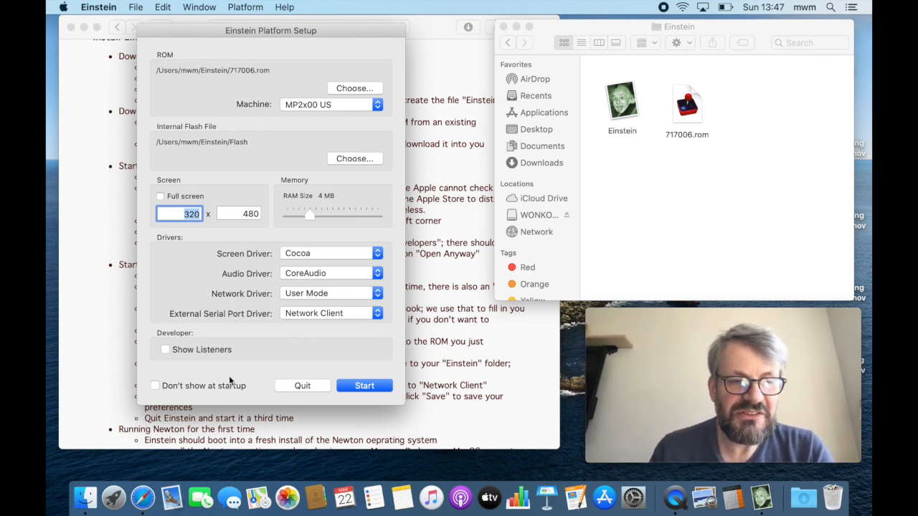
pyautogui.click(155, 386)
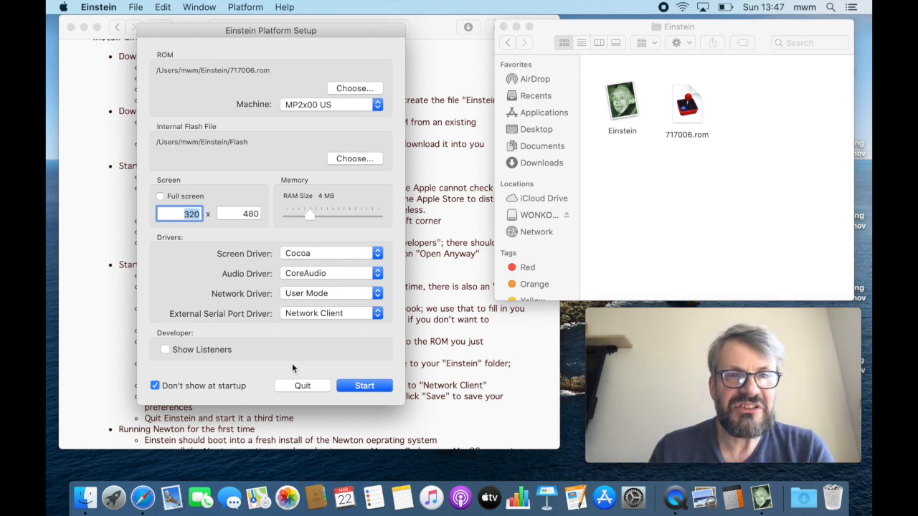
# - Start the emulator so Newton OS 2.1 boots to the Welcome screen
pyautogui.click(365, 386)
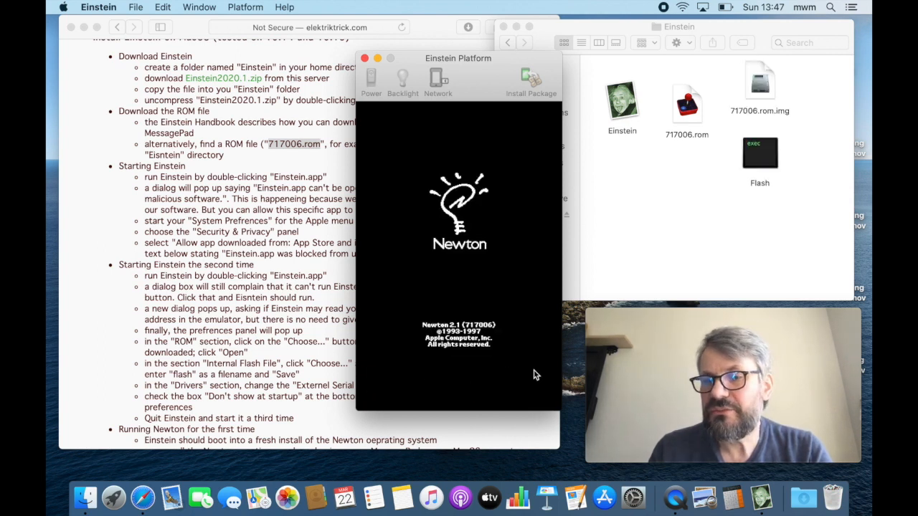
pyautogui.moveTo(502, 127)
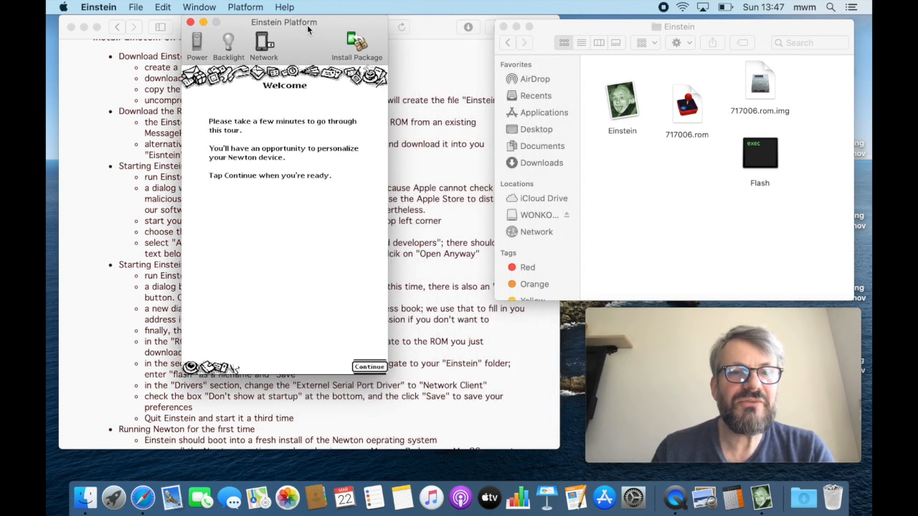
pyautogui.moveTo(309, 140)
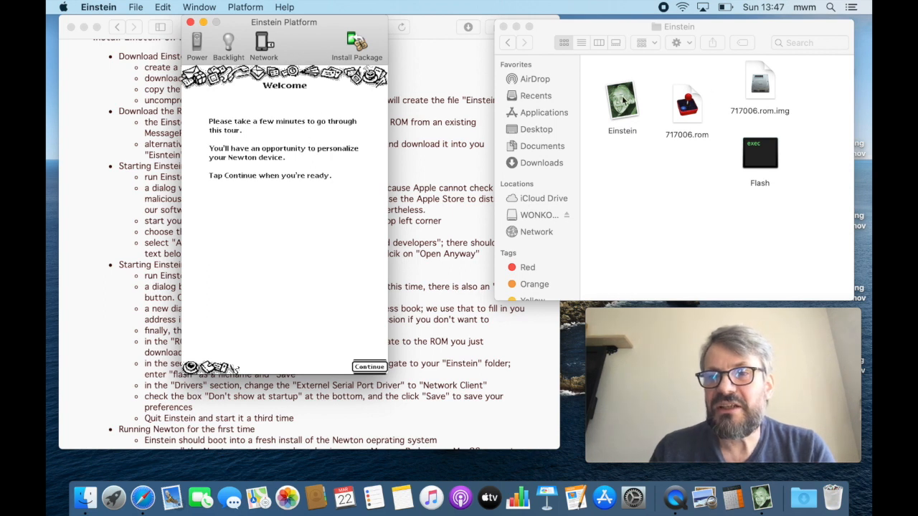
pyautogui.click(671, 104)
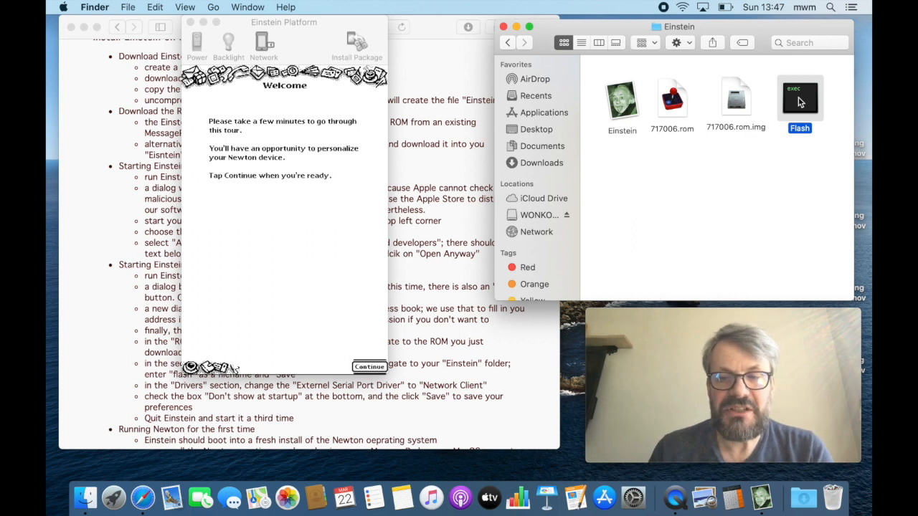
pyautogui.moveTo(775, 242)
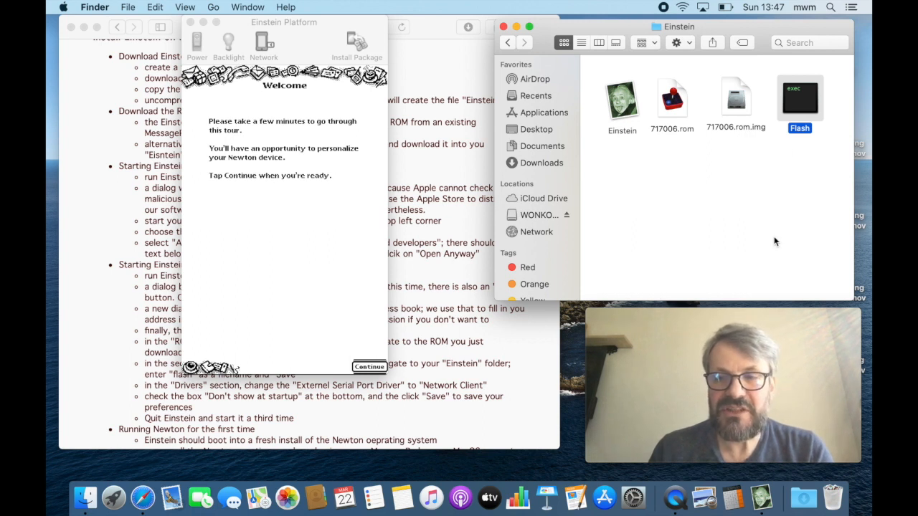
pyautogui.moveTo(802, 111)
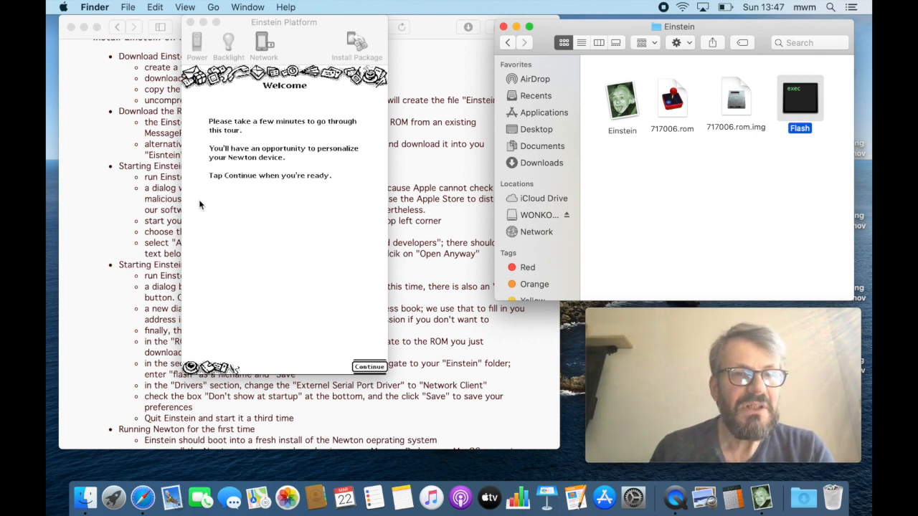
# - Continue past the Newton Welcome screen to begin the setup tour
pyautogui.click(370, 367)
pyautogui.write('mwm')
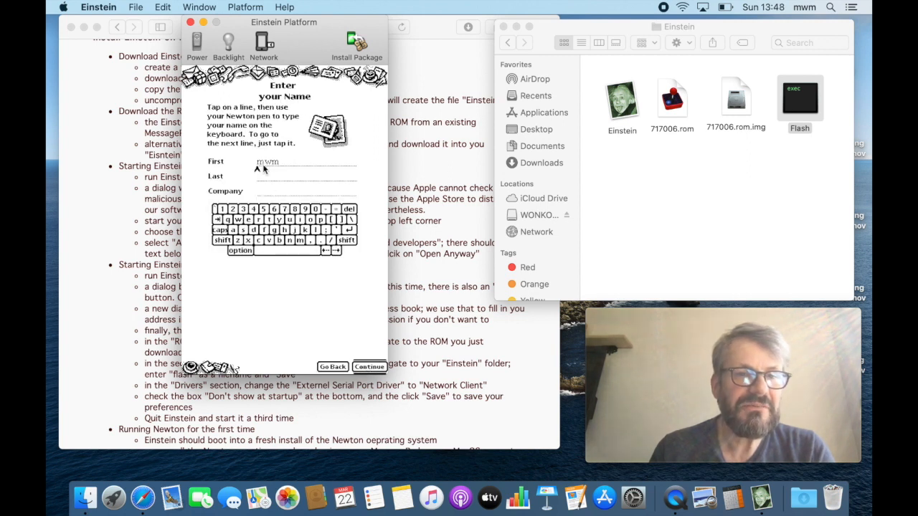
pyautogui.moveTo(329, 292)
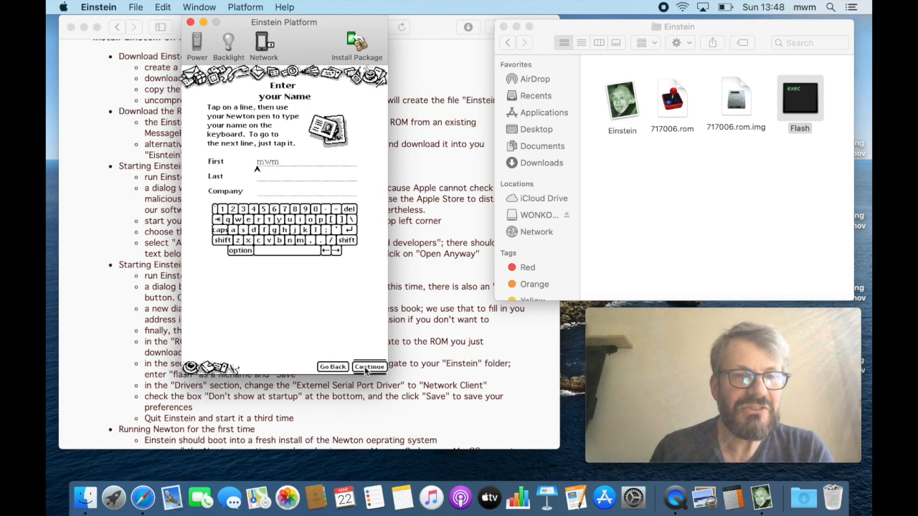
# - Accept the name, USA country, address, phone, date and time pages
pyautogui.click(370, 366)
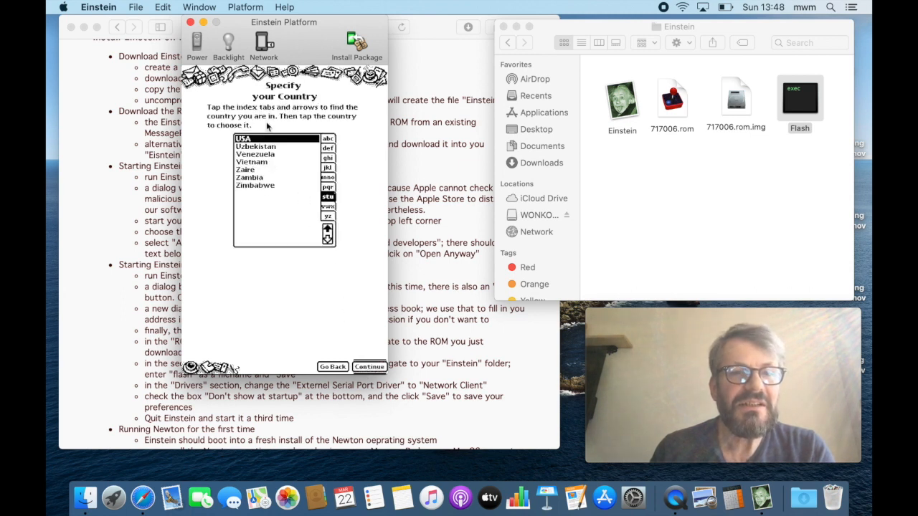
pyautogui.click(369, 366)
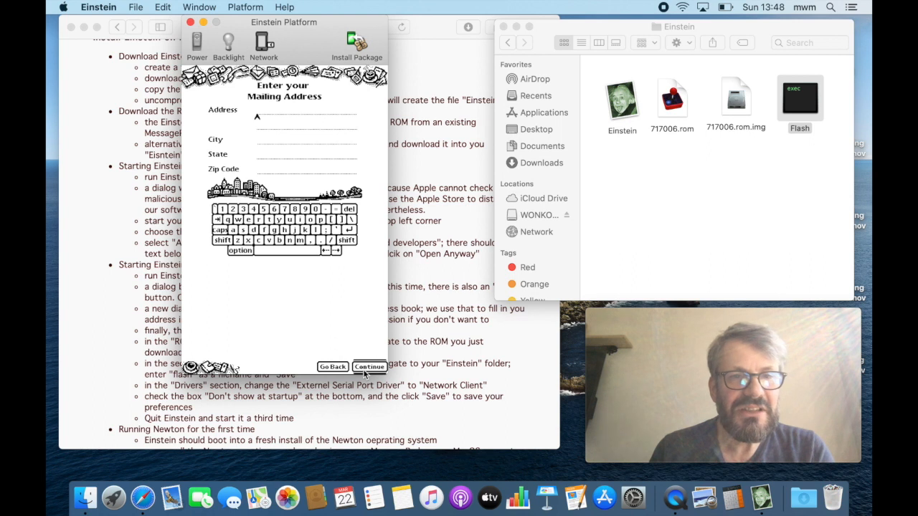
pyautogui.click(369, 367)
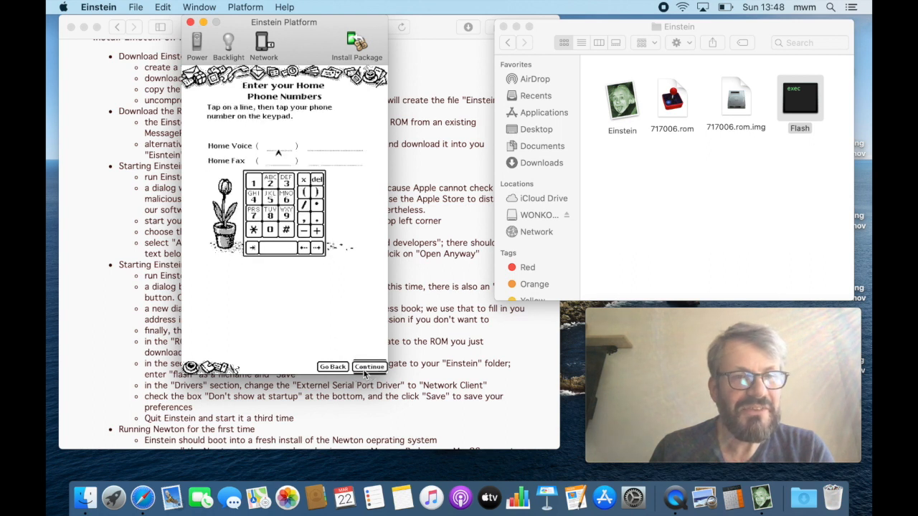
pyautogui.click(369, 366)
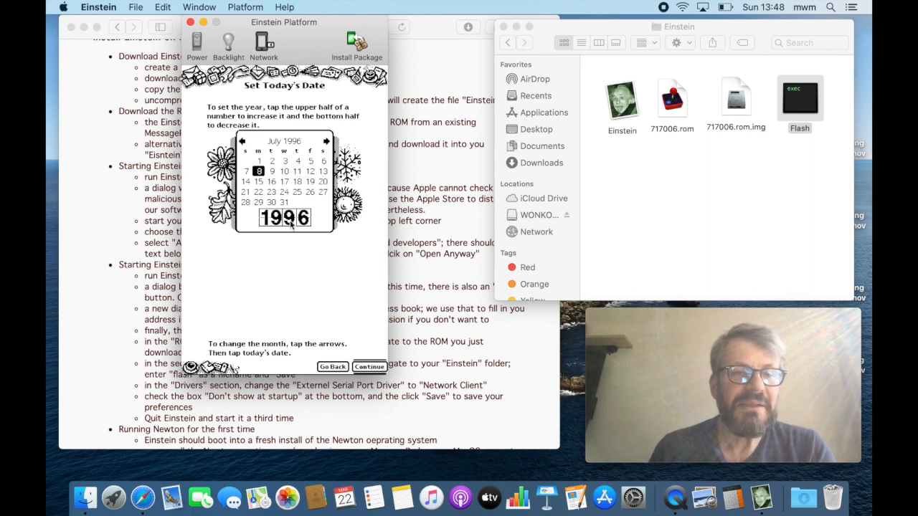
pyautogui.moveTo(285, 183)
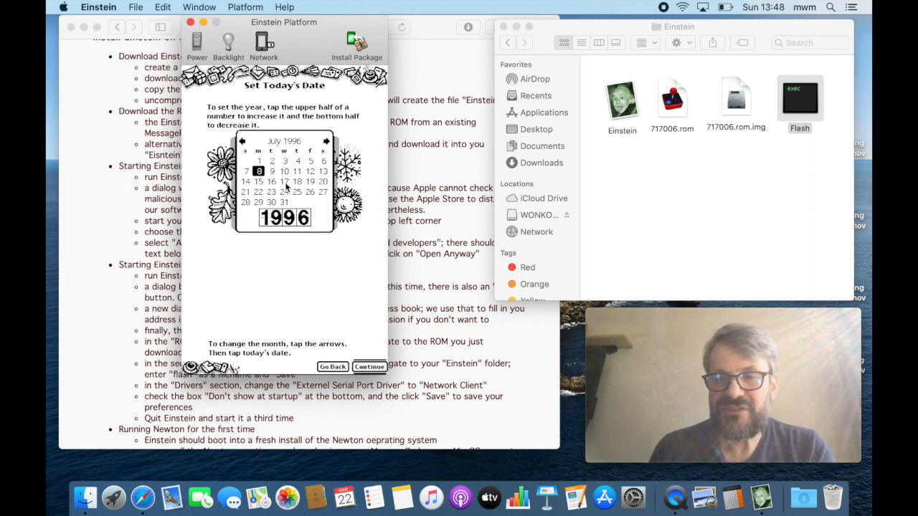
pyautogui.click(369, 366)
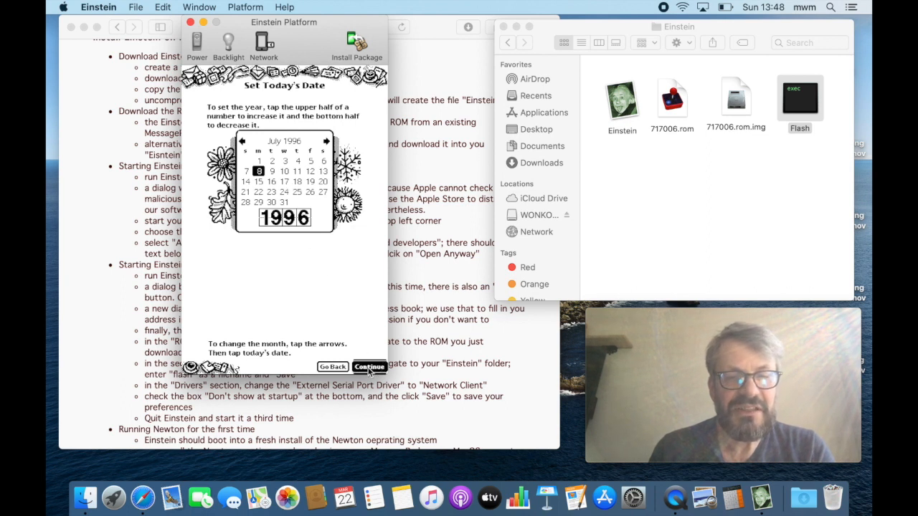
pyautogui.click(369, 366)
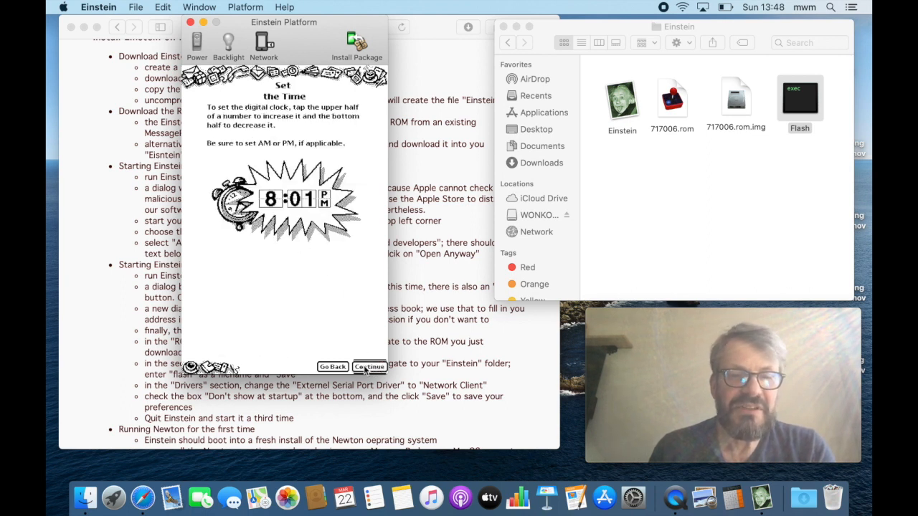
# - Choose printed handwriting, sign in the signature box, and finish to the summary
pyautogui.click(369, 366)
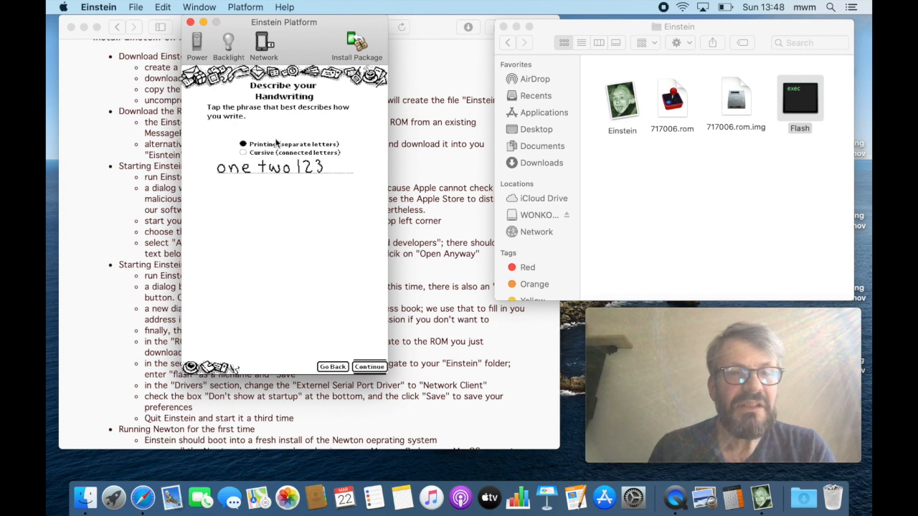
pyautogui.click(369, 366)
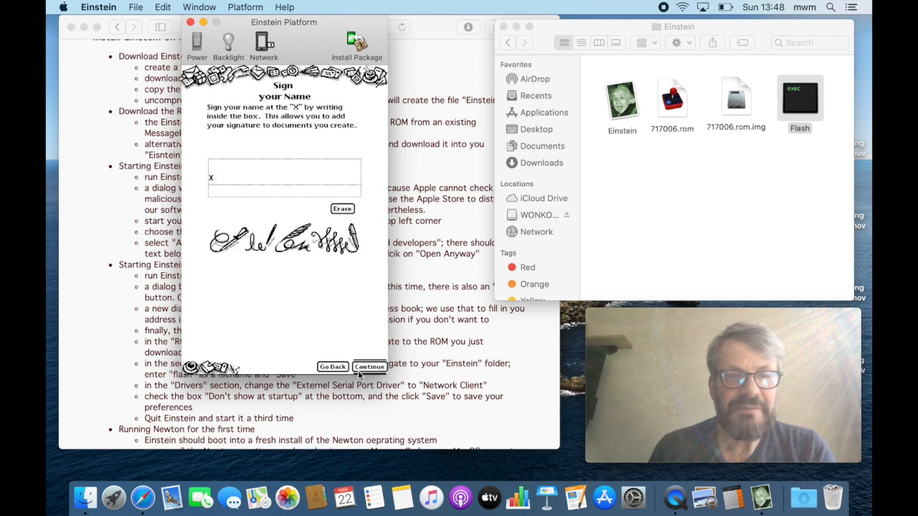
pyautogui.moveTo(231, 172)
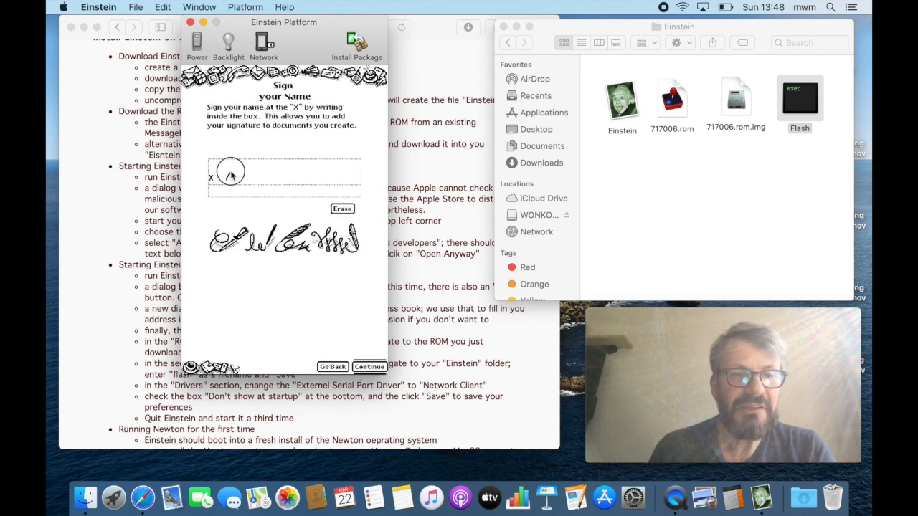
pyautogui.moveTo(226, 182); pyautogui.dragTo(287, 168)
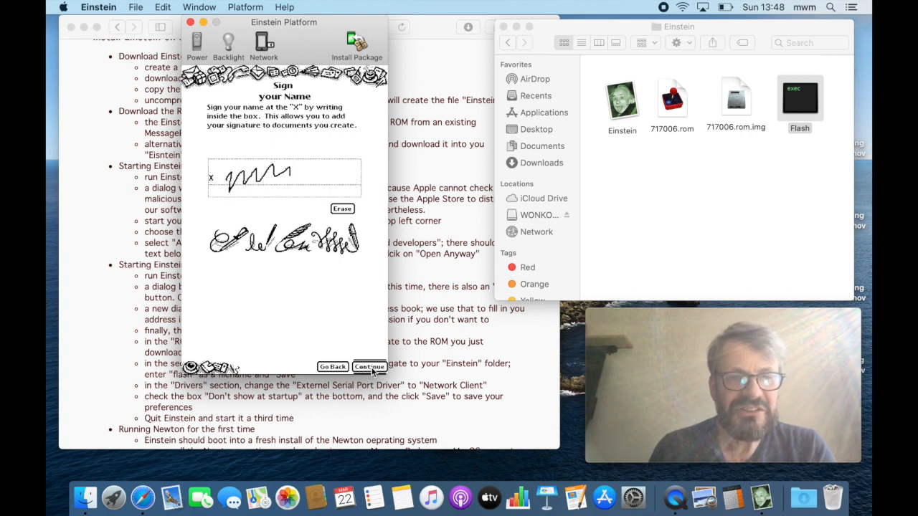
pyautogui.click(369, 366)
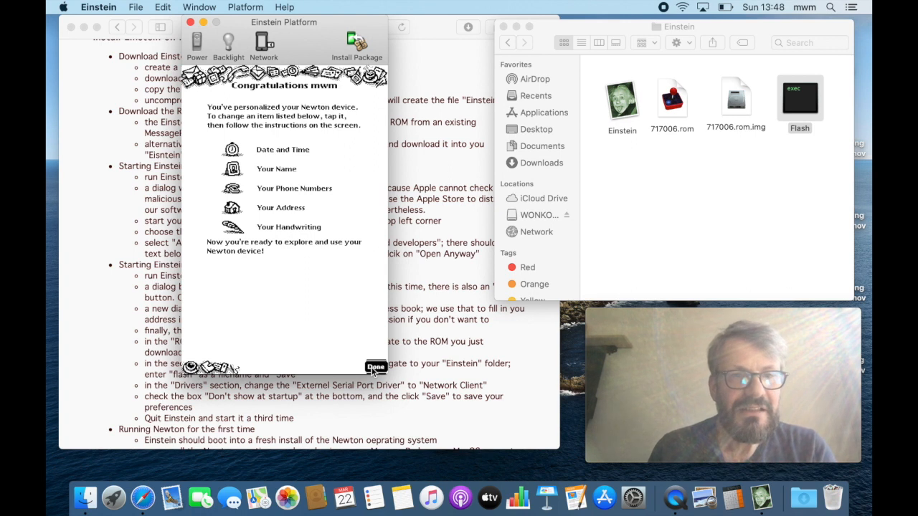
# - Close the Congratulations summary and scrub out the scribble on the Notes page
pyautogui.click(376, 366)
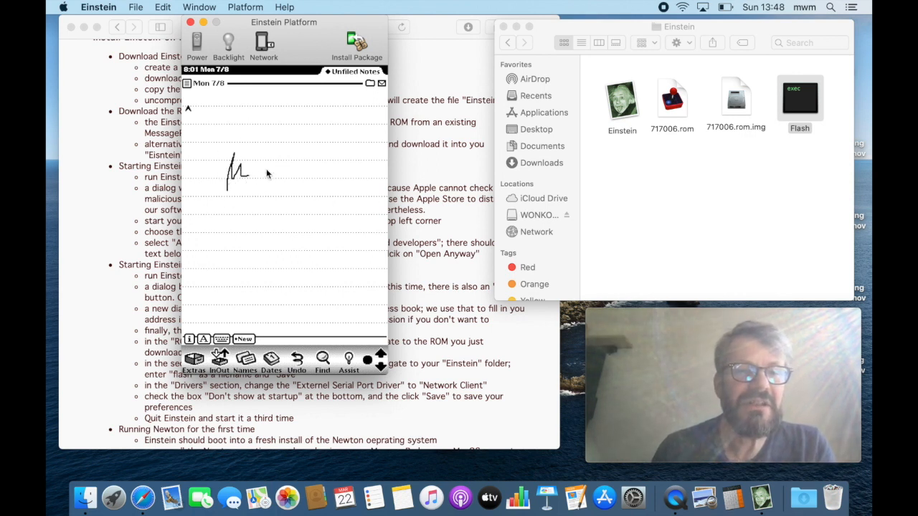
pyautogui.moveTo(255, 176); pyautogui.dragTo(330, 172)
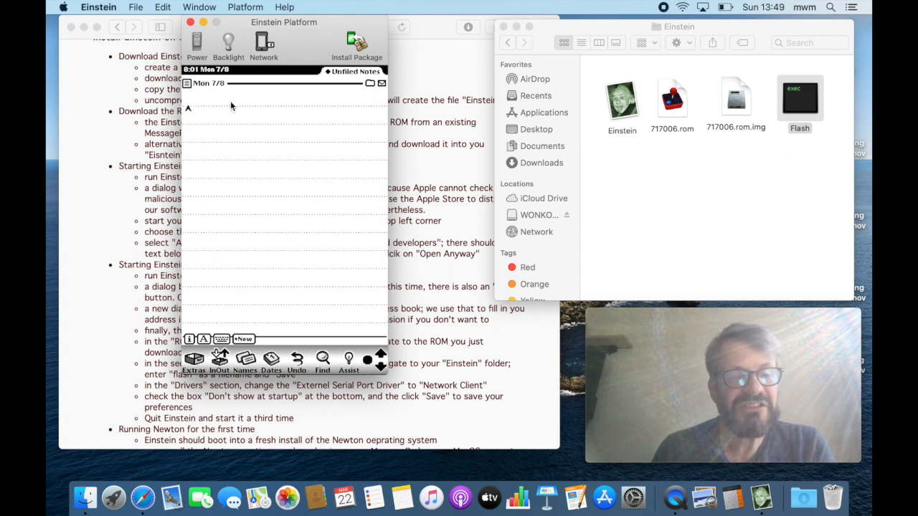
pyautogui.moveTo(247, 176)
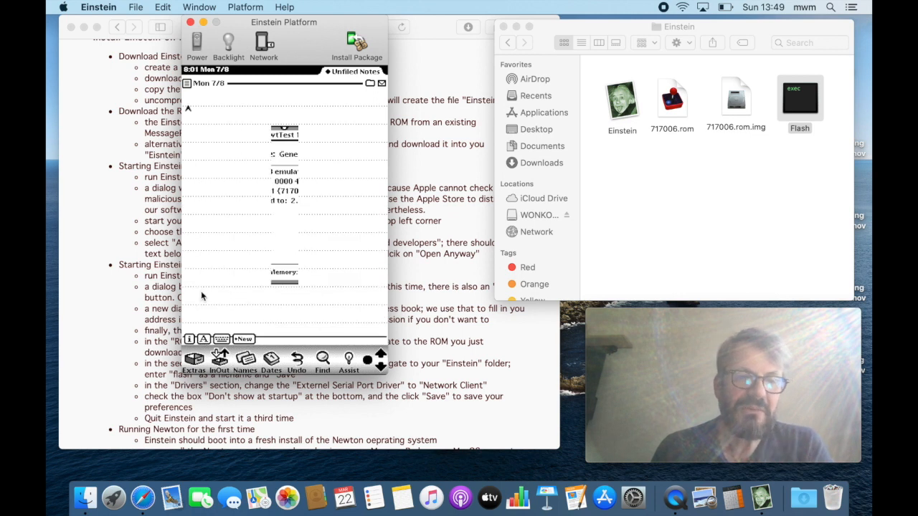
# - Run NewtTest's Speed Loop iterations test (about 21083 per second), then close NewtTest
pyautogui.click(245, 153)
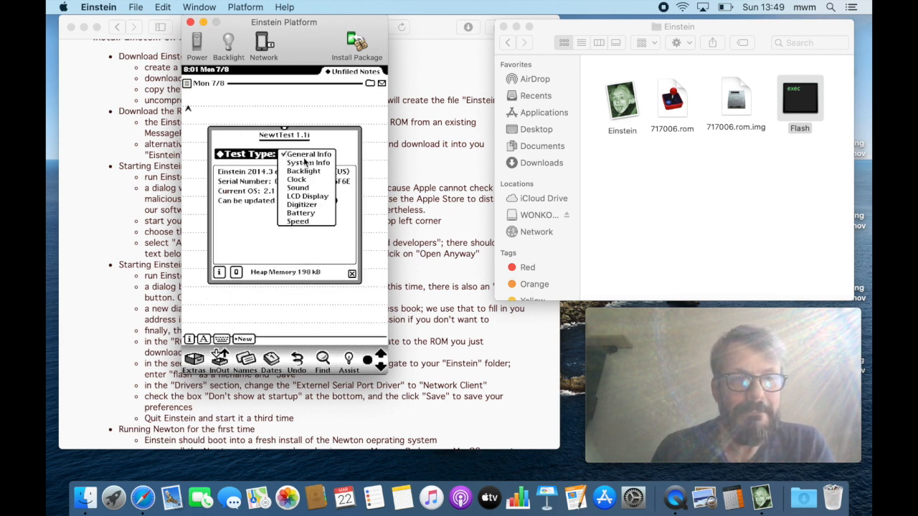
pyautogui.click(297, 220)
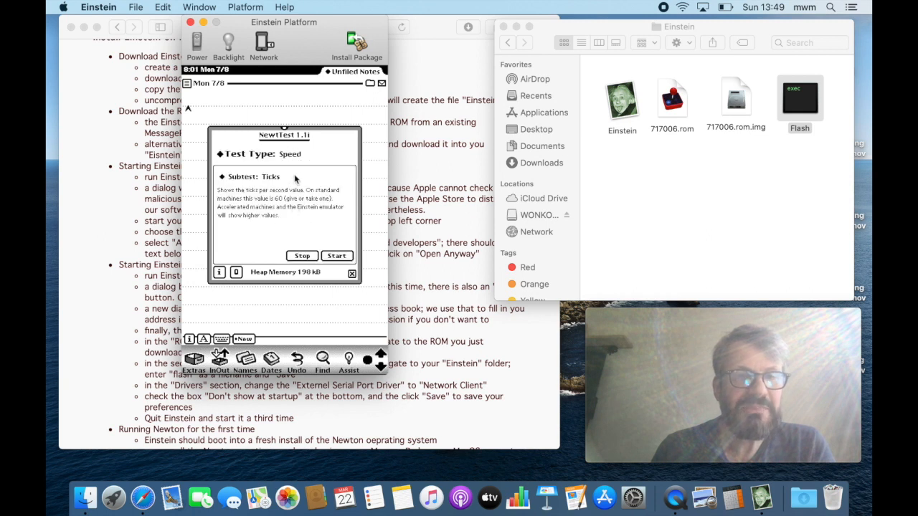
pyautogui.click(269, 176)
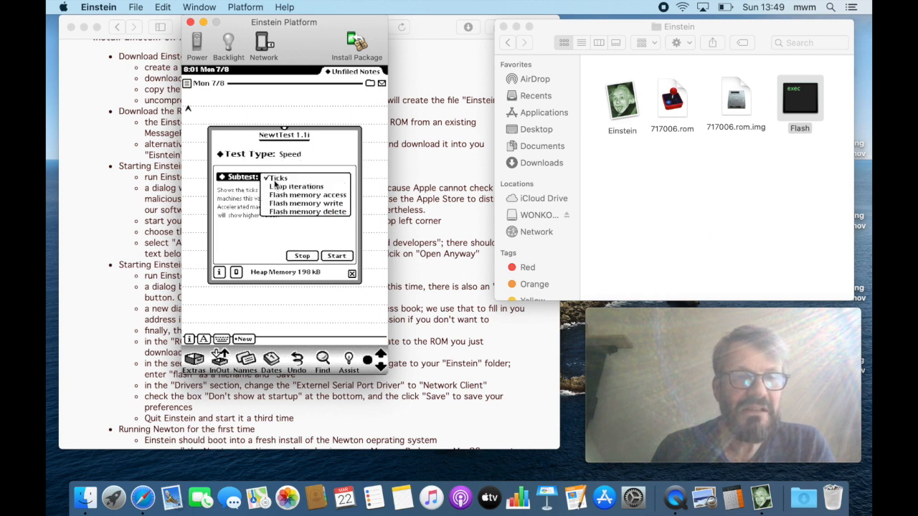
pyautogui.click(295, 186)
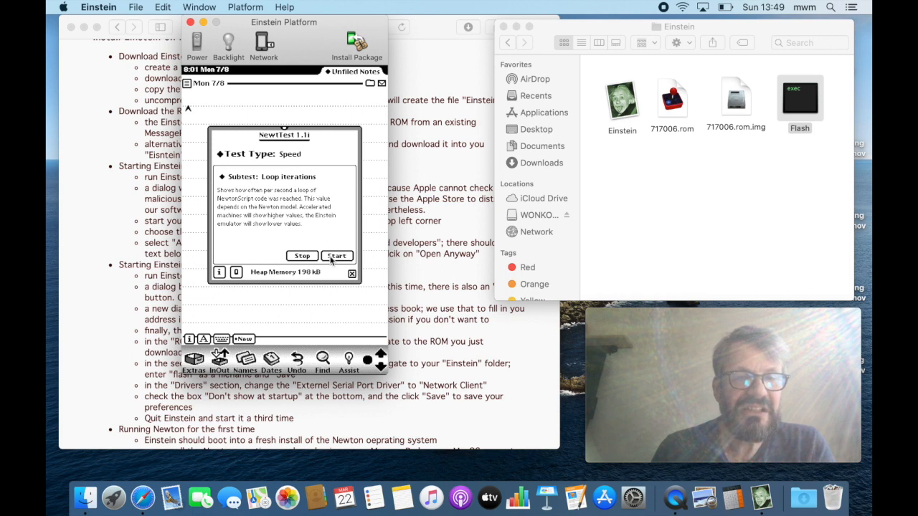
pyautogui.click(337, 256)
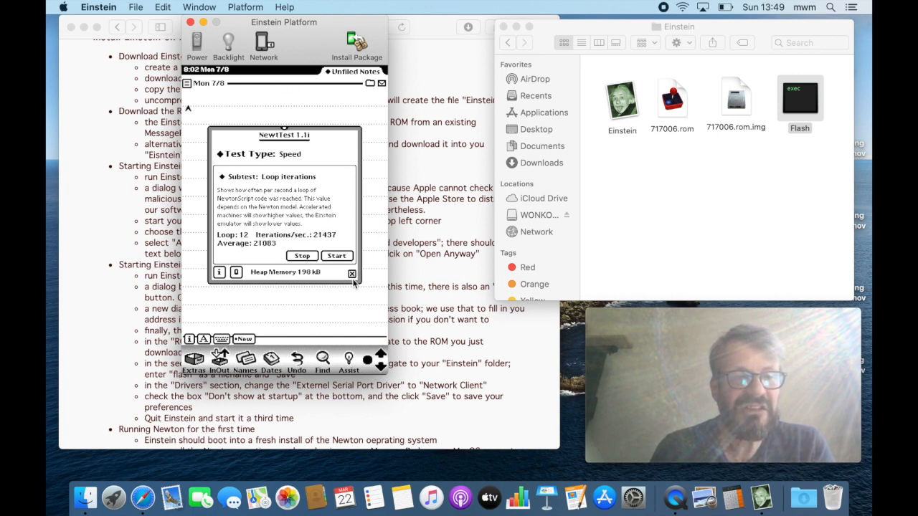
pyautogui.click(352, 273)
pyautogui.write('Matt')
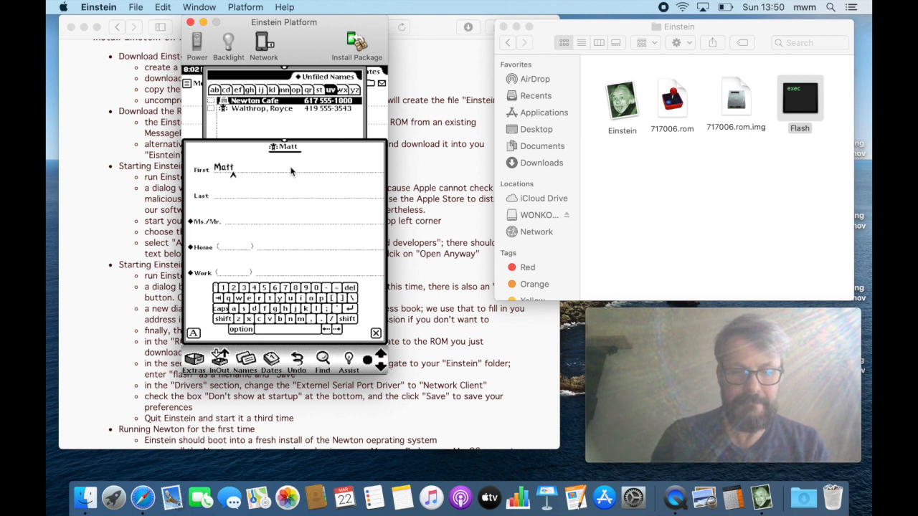
# - Extend the new Names card's first name from 'Matt' to 'Matthias'
pyautogui.write('hias')
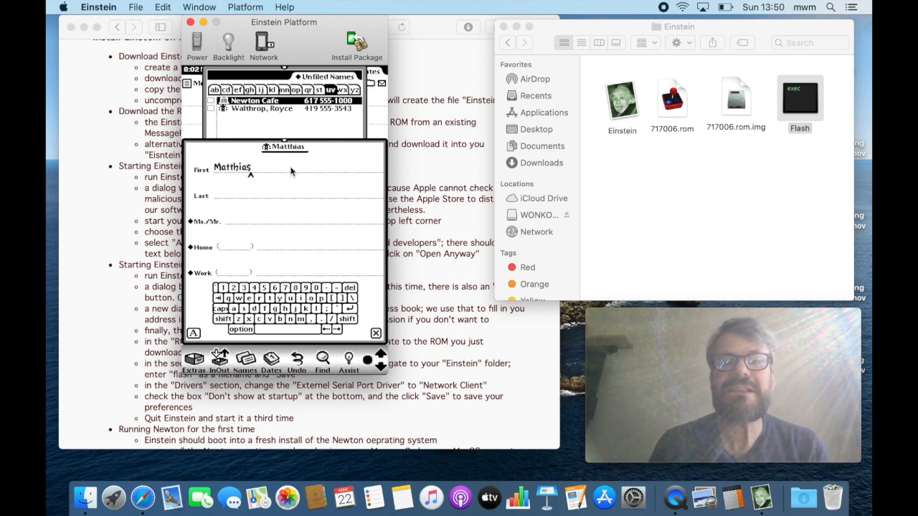